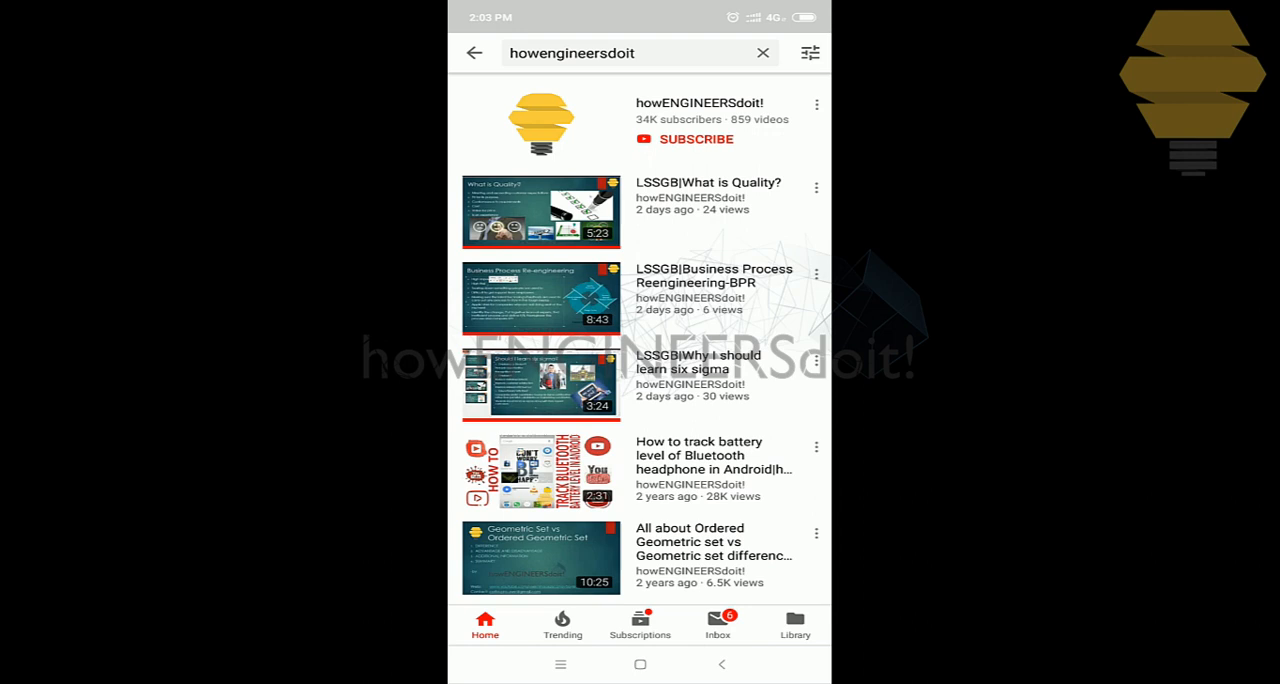
# Open the howENGINEERSdoit! channel page from the YouTube search results.
pyautogui.click(702, 102)
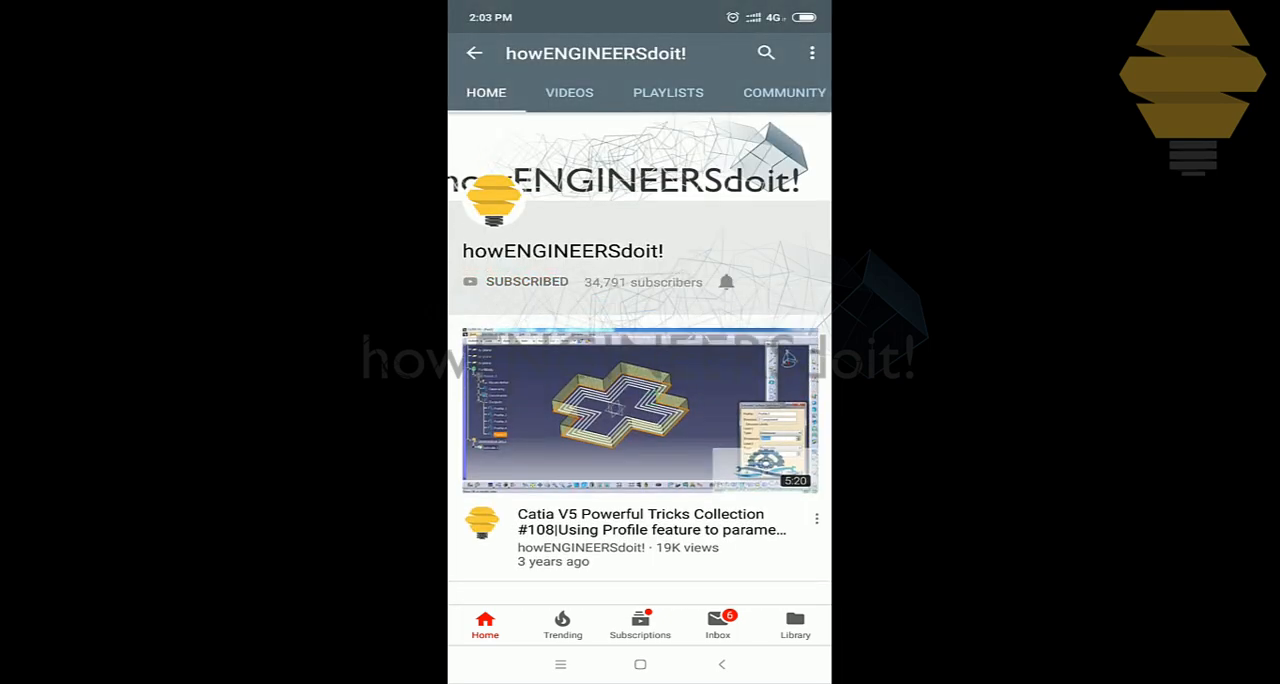
pyautogui.click(726, 280)
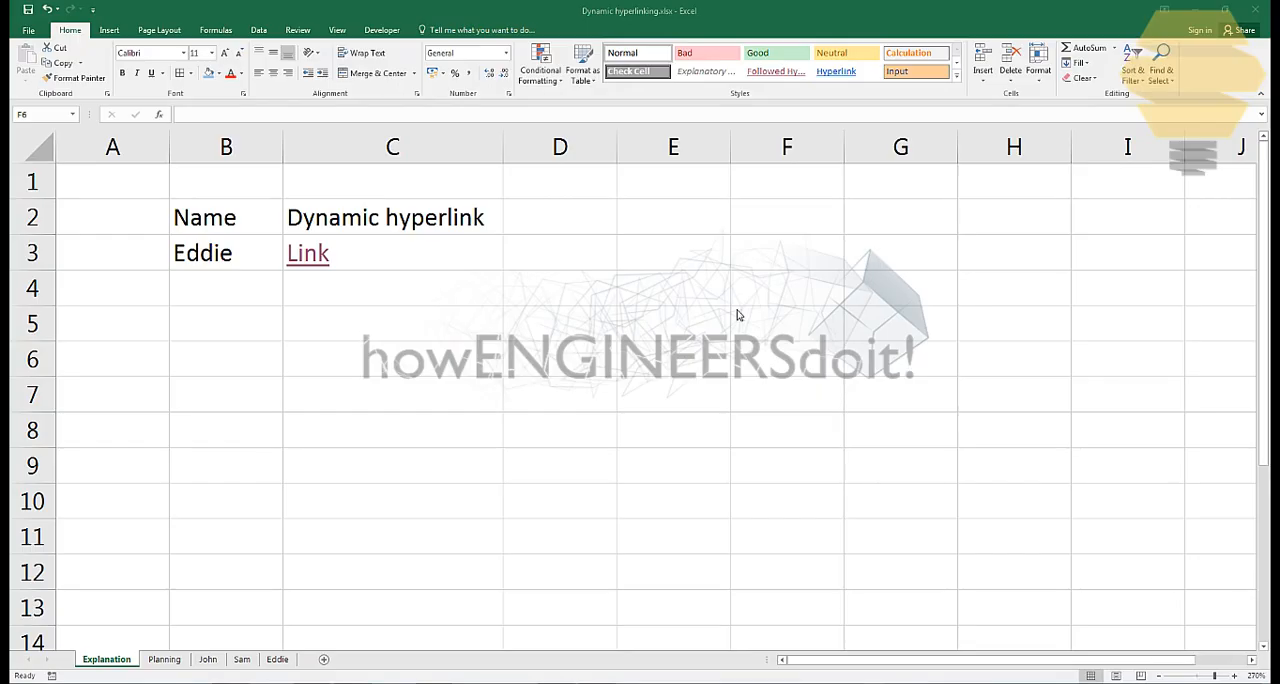
pyautogui.moveTo(696, 268)
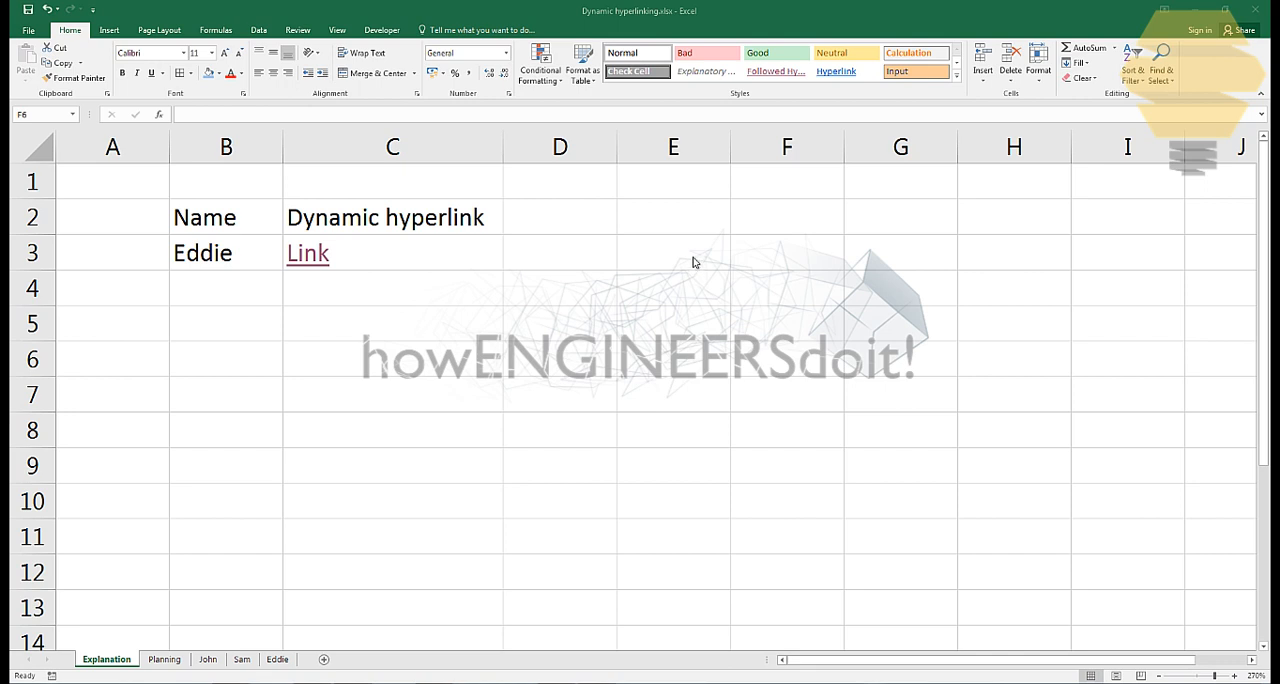
pyautogui.click(672, 252)
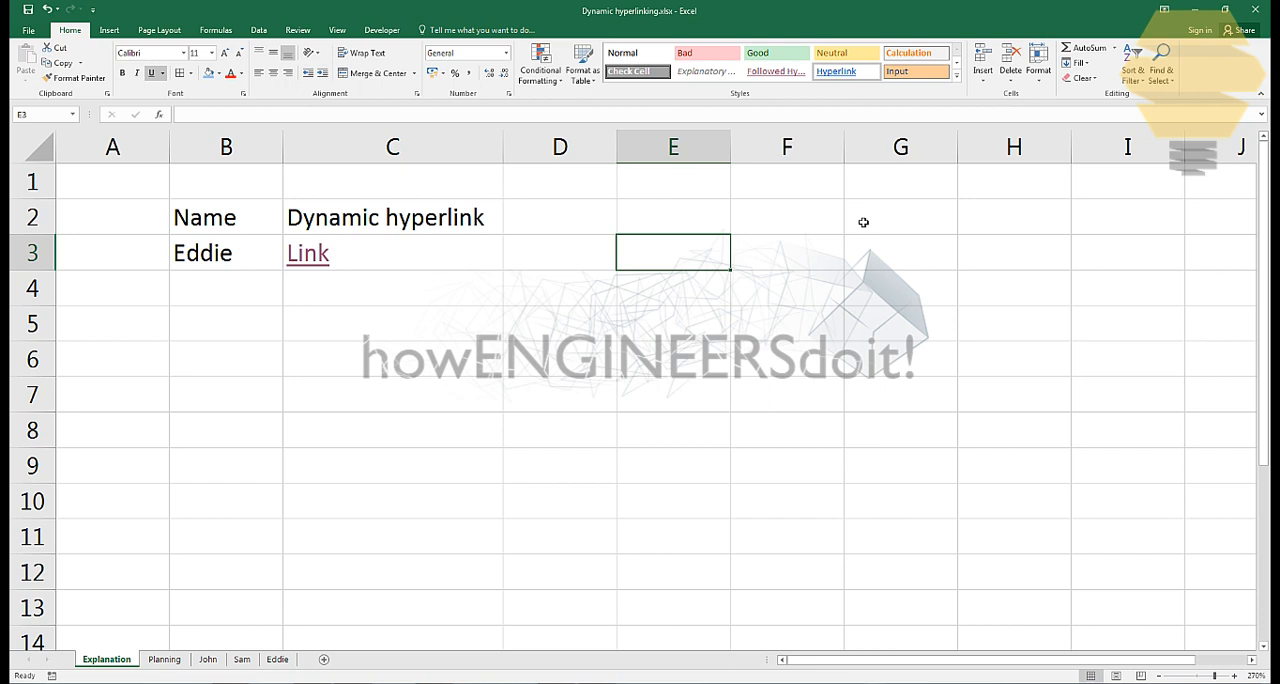
# Start =HYPERLINK in E3 with the link location beginning "#John!
pyautogui.write('=')
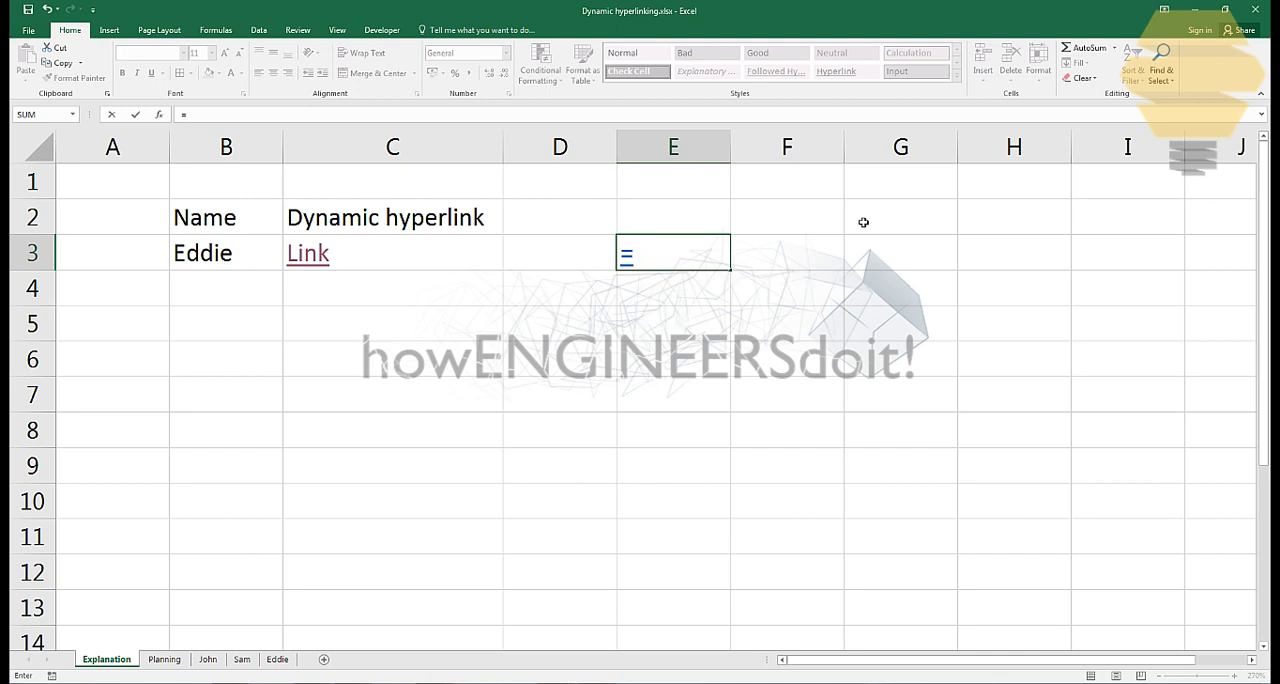
pyautogui.write('hy')
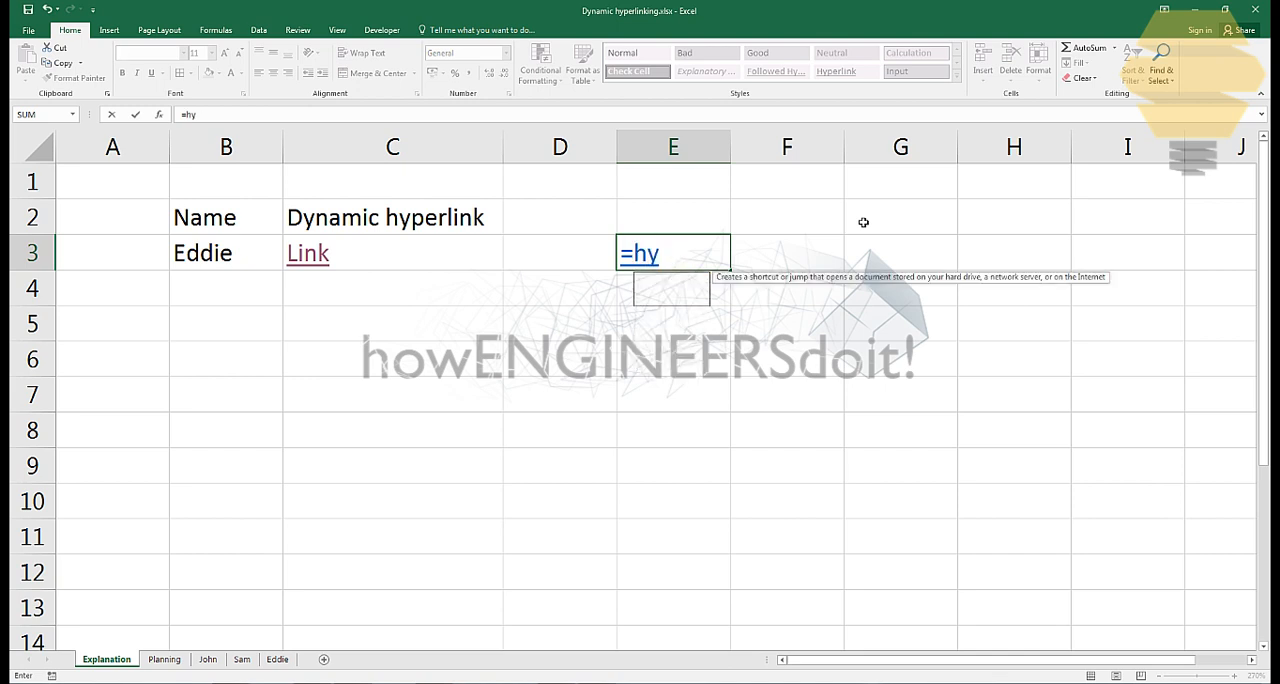
pyautogui.write('perlink')
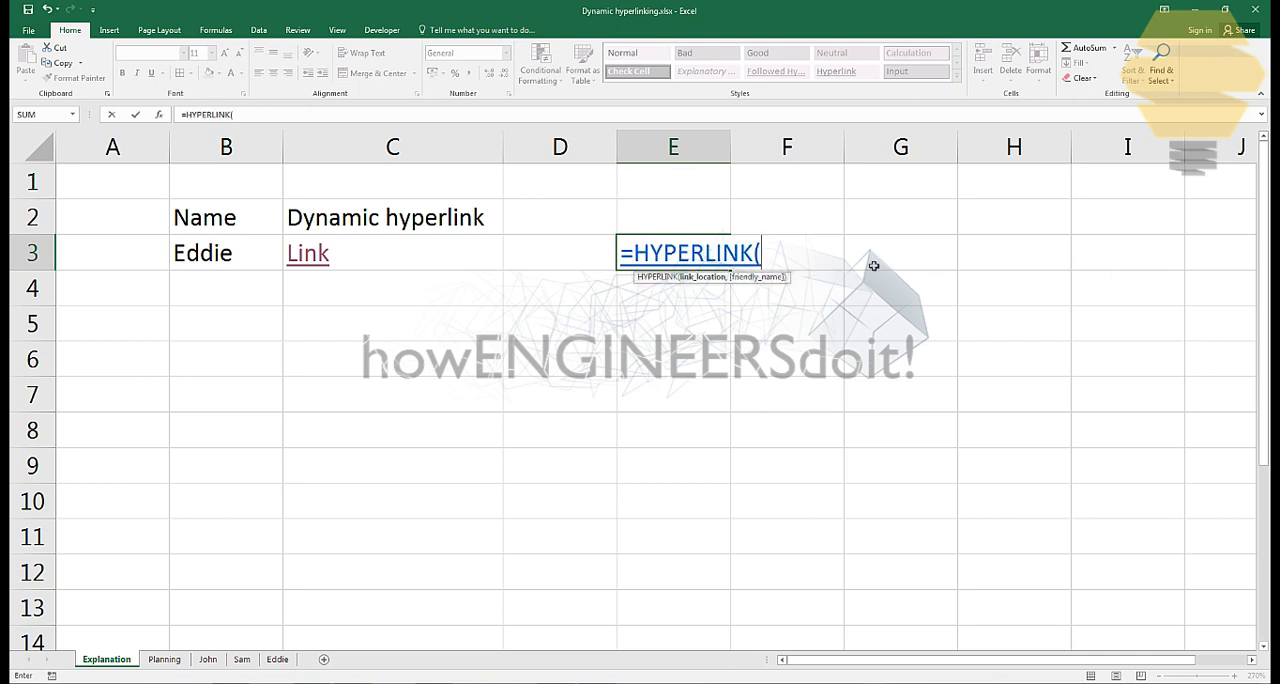
pyautogui.moveTo(880, 260)
pyautogui.write('"')
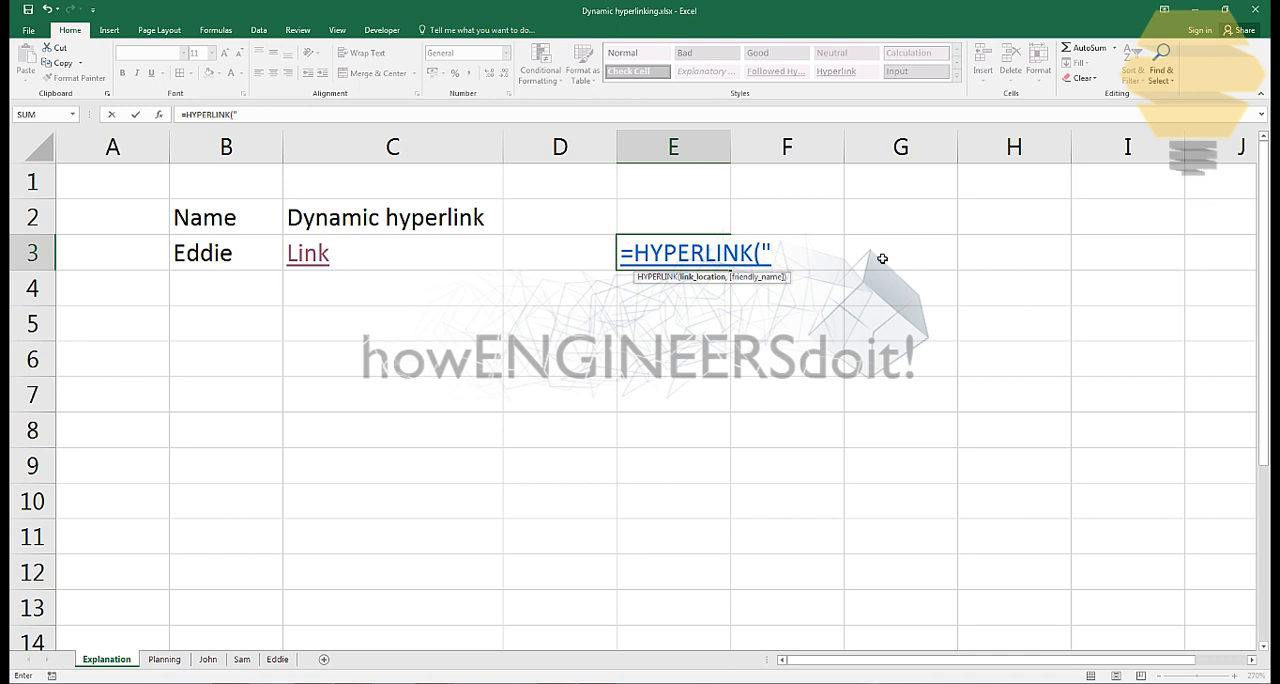
pyautogui.write('#')
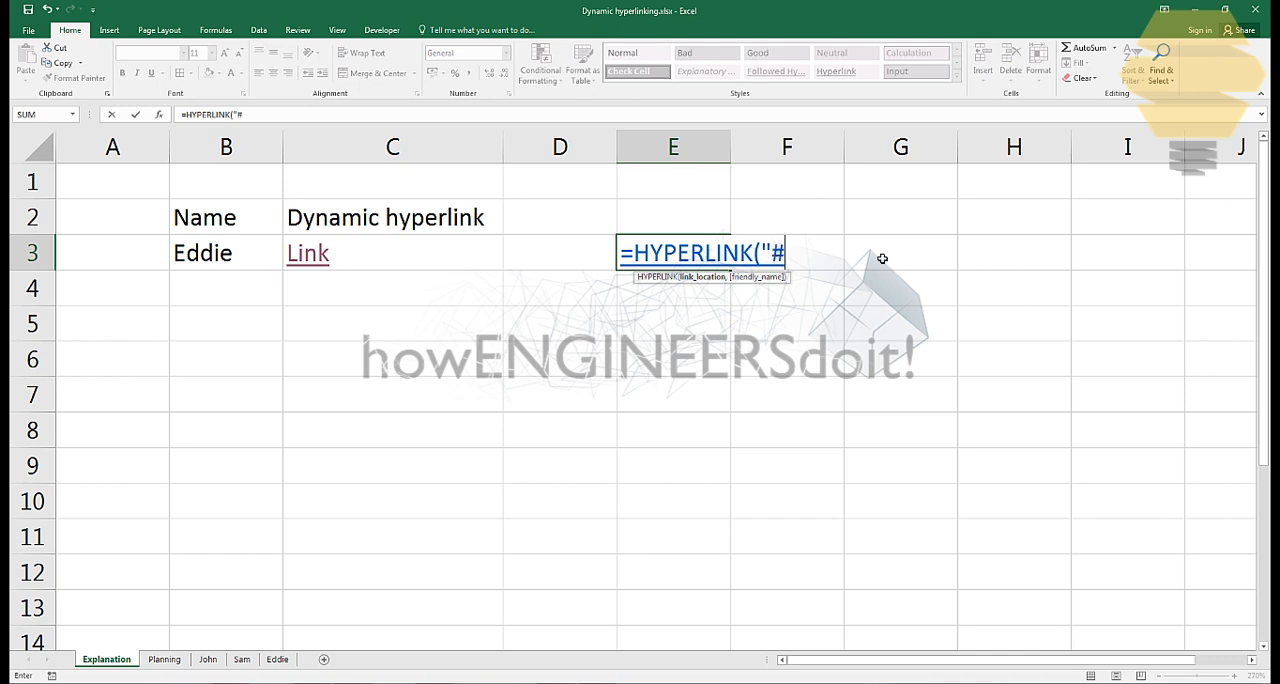
pyautogui.write('J')
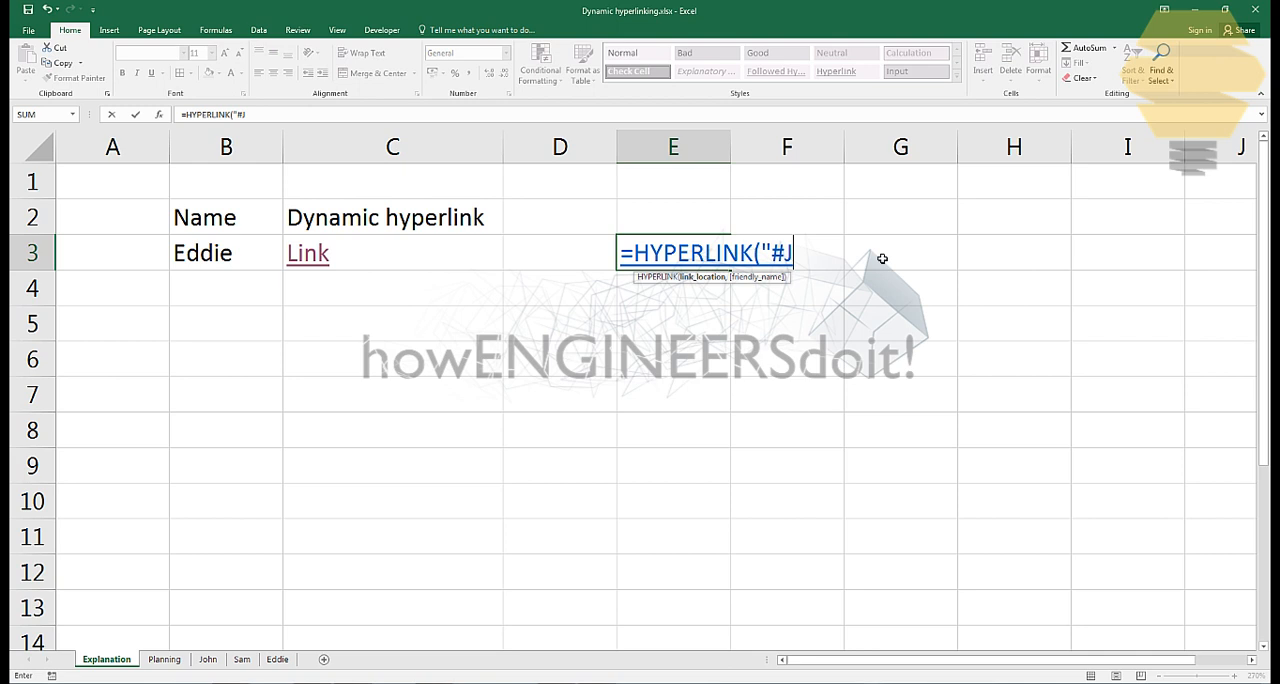
pyautogui.write('ohn')
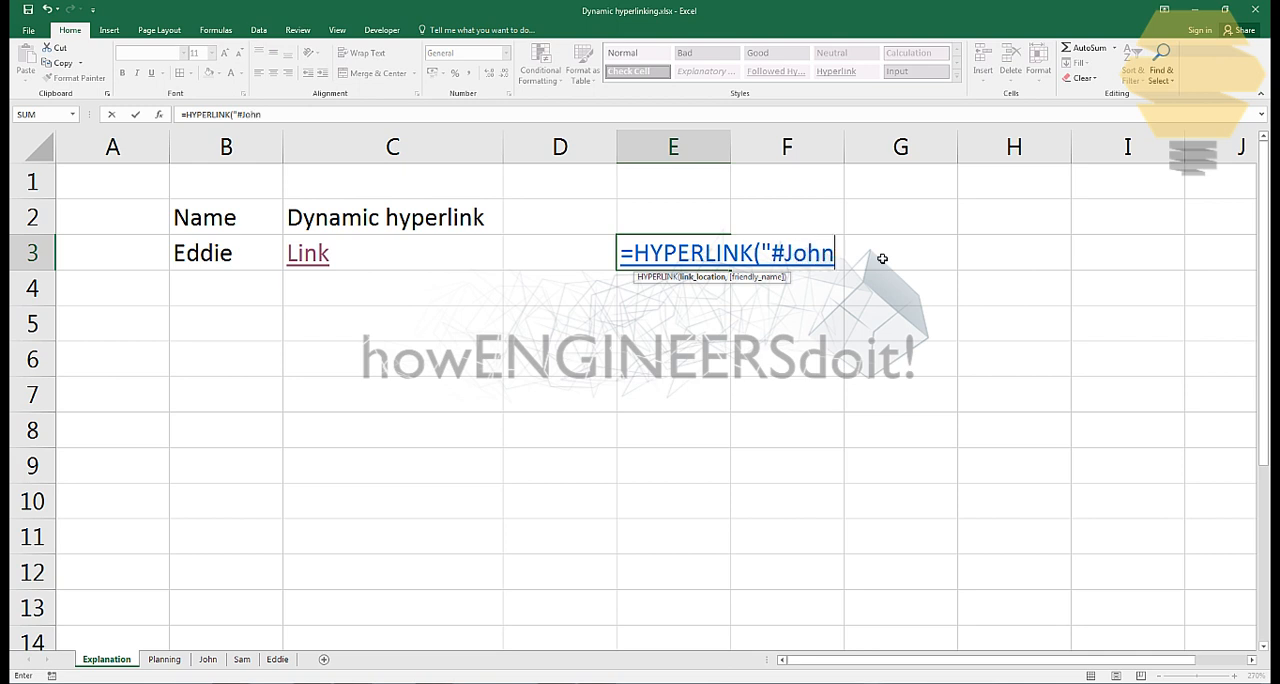
pyautogui.write('!')
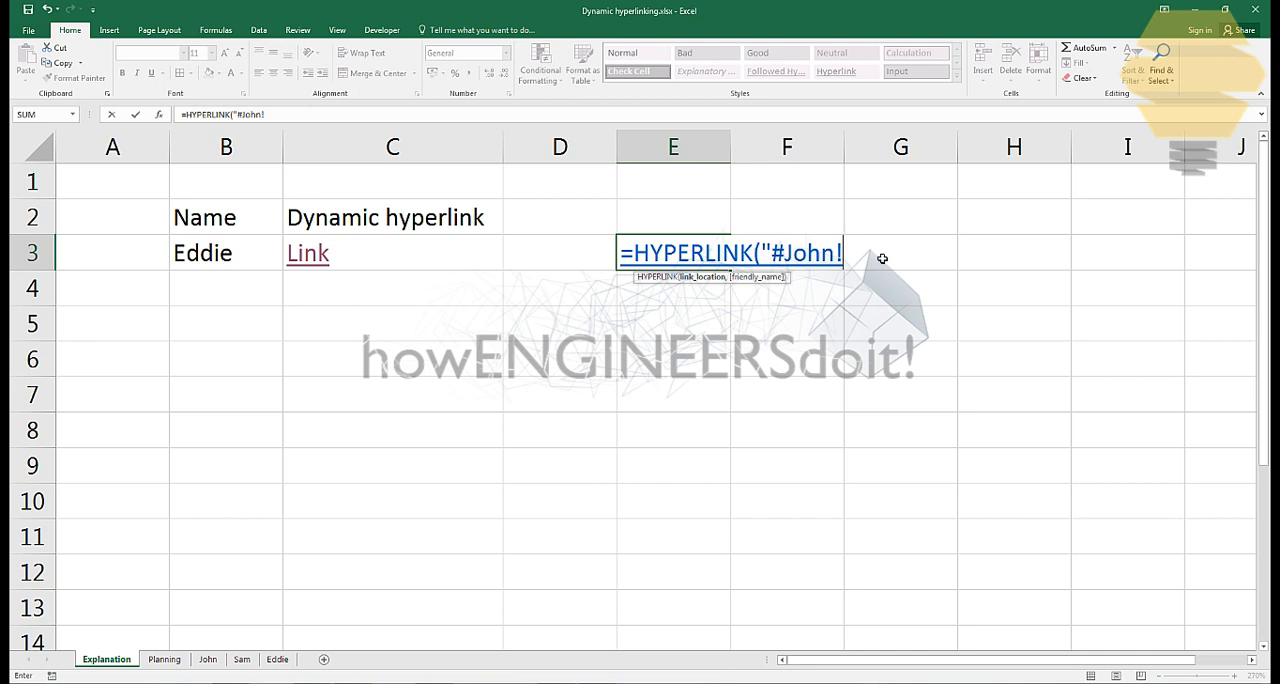
# Complete the link location as "#John!A1" and begin the friendly-name argument.
pyautogui.write('A')
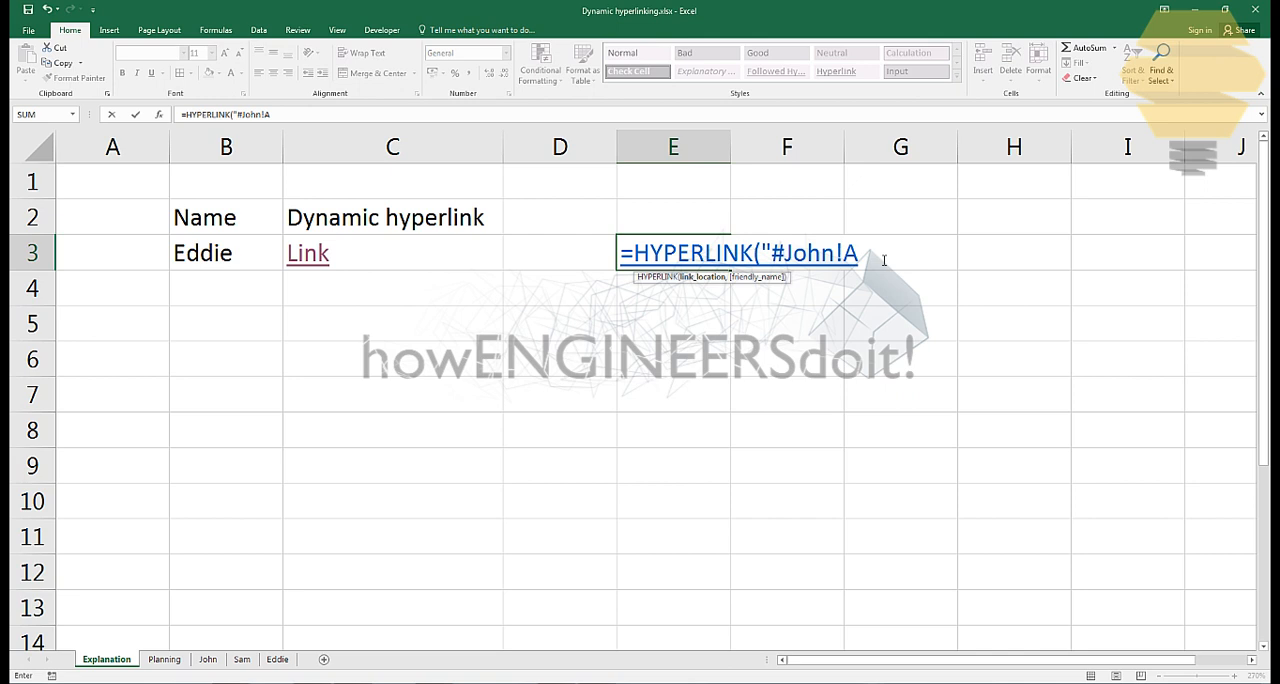
pyautogui.write('1"')
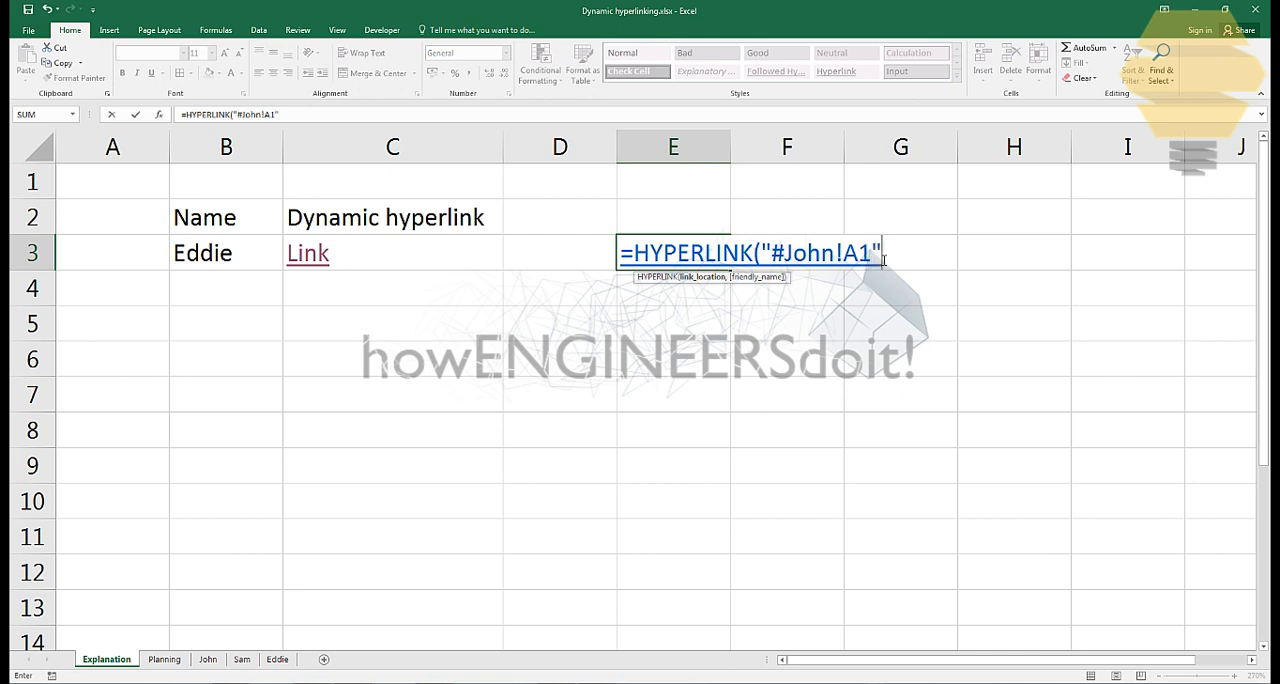
pyautogui.write(',')
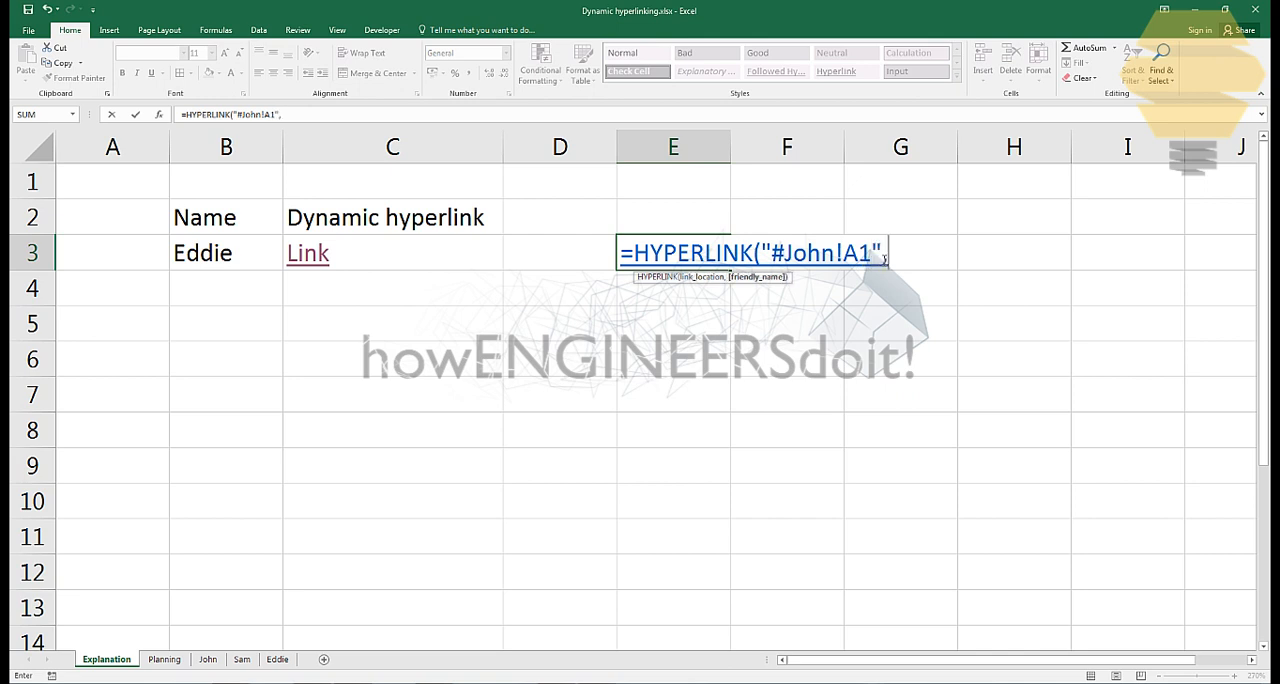
pyautogui.write('"')
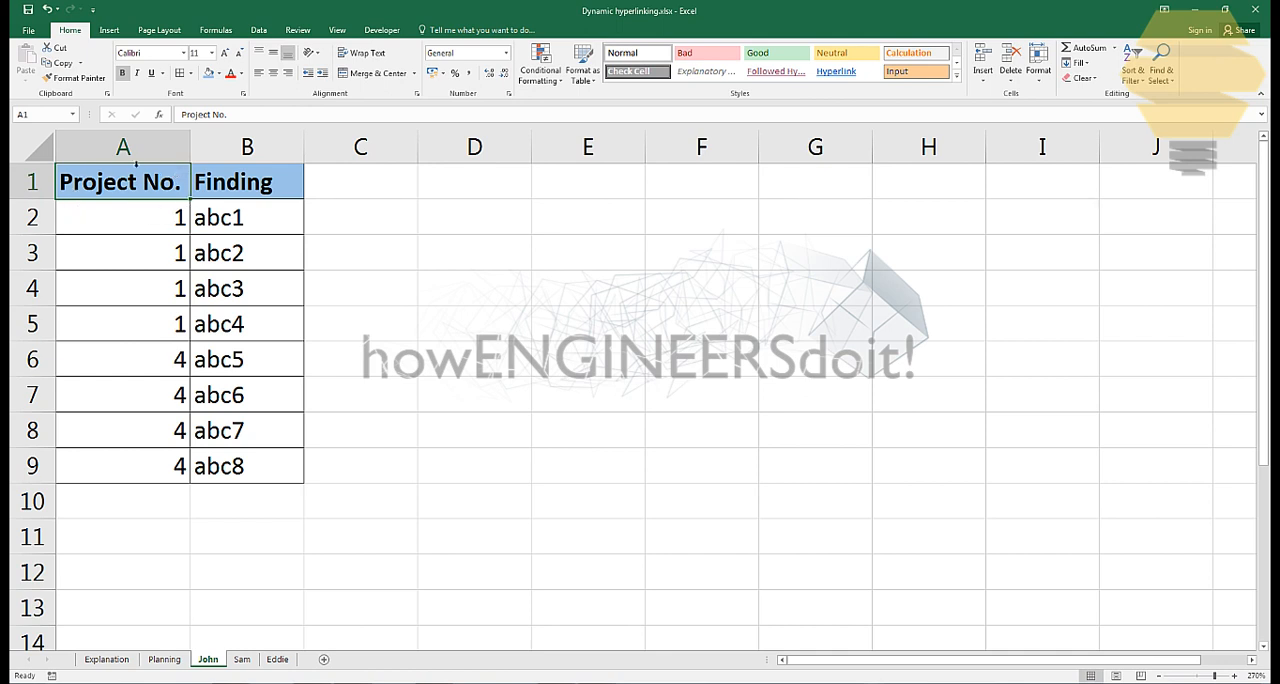
# Return to the Explanation sheet, review the E3 formula, then view the Sam sheet.
pyautogui.click(106, 660)
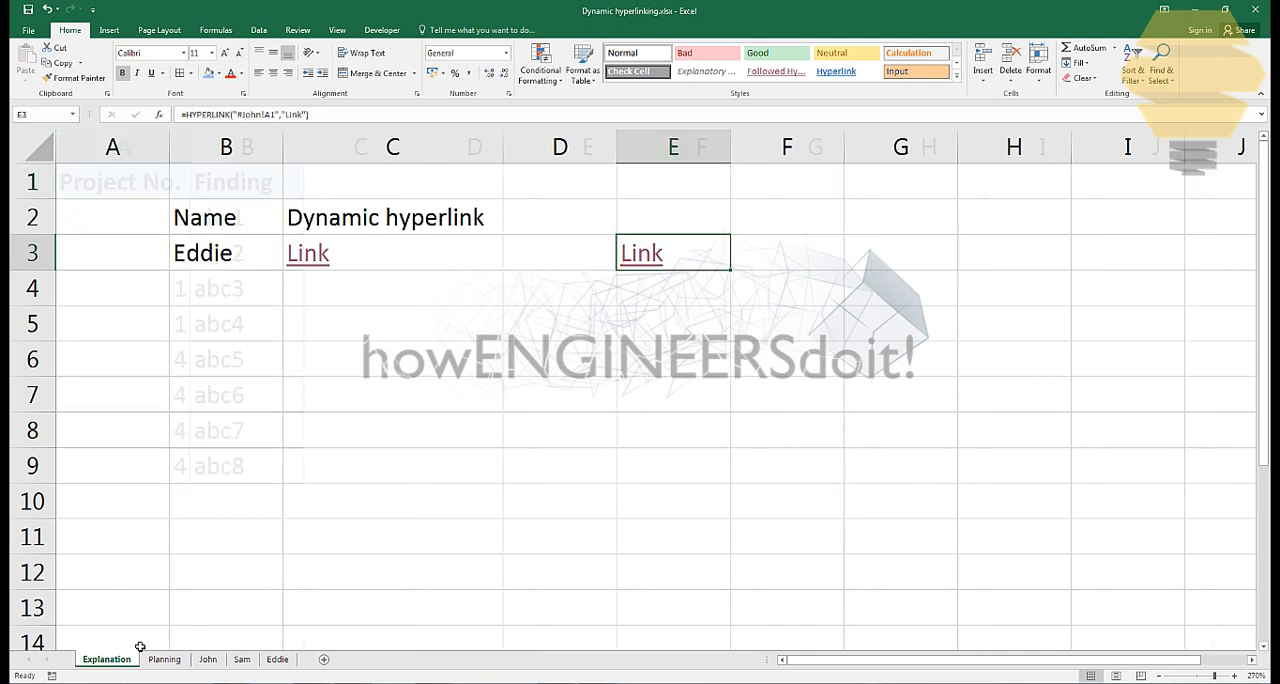
pyautogui.doubleClick(672, 254)
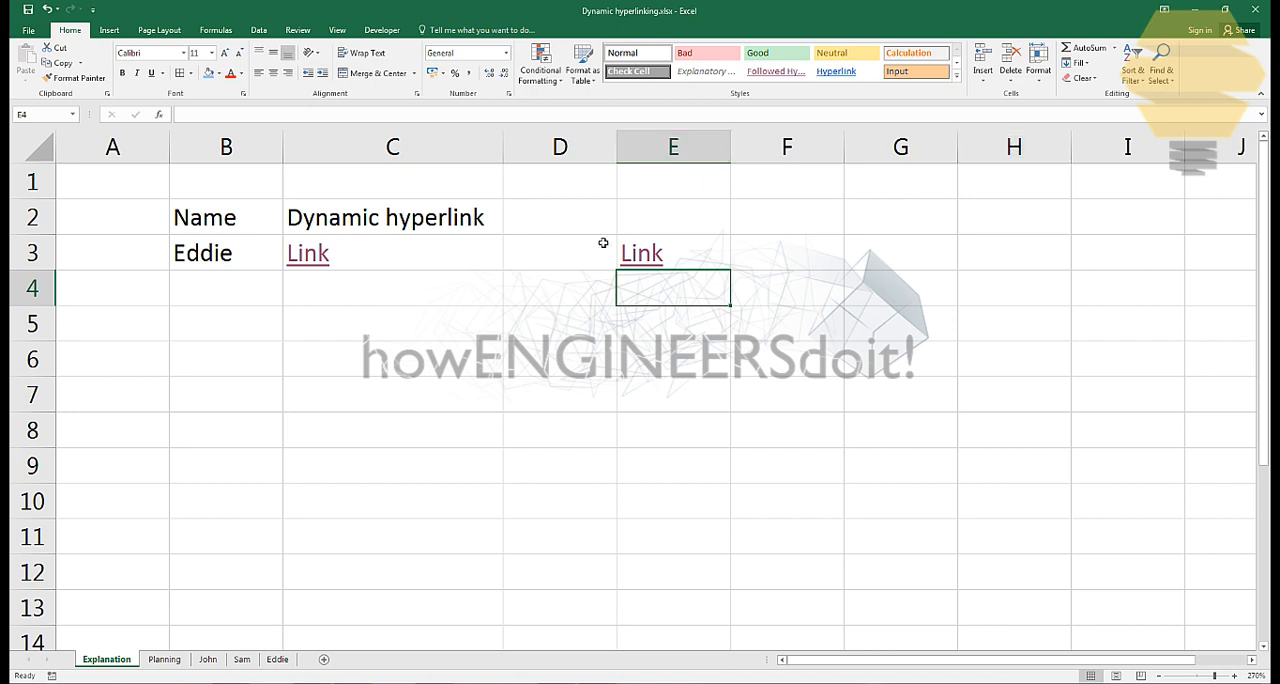
pyautogui.click(242, 660)
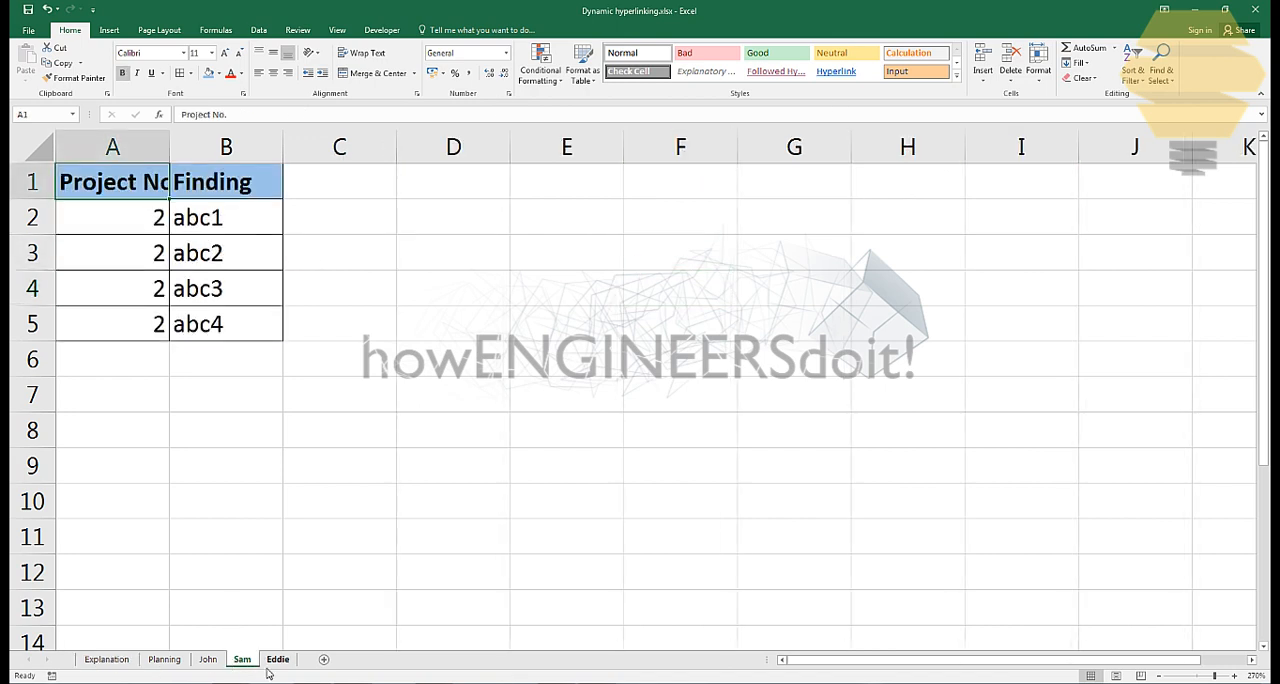
pyautogui.click(104, 660)
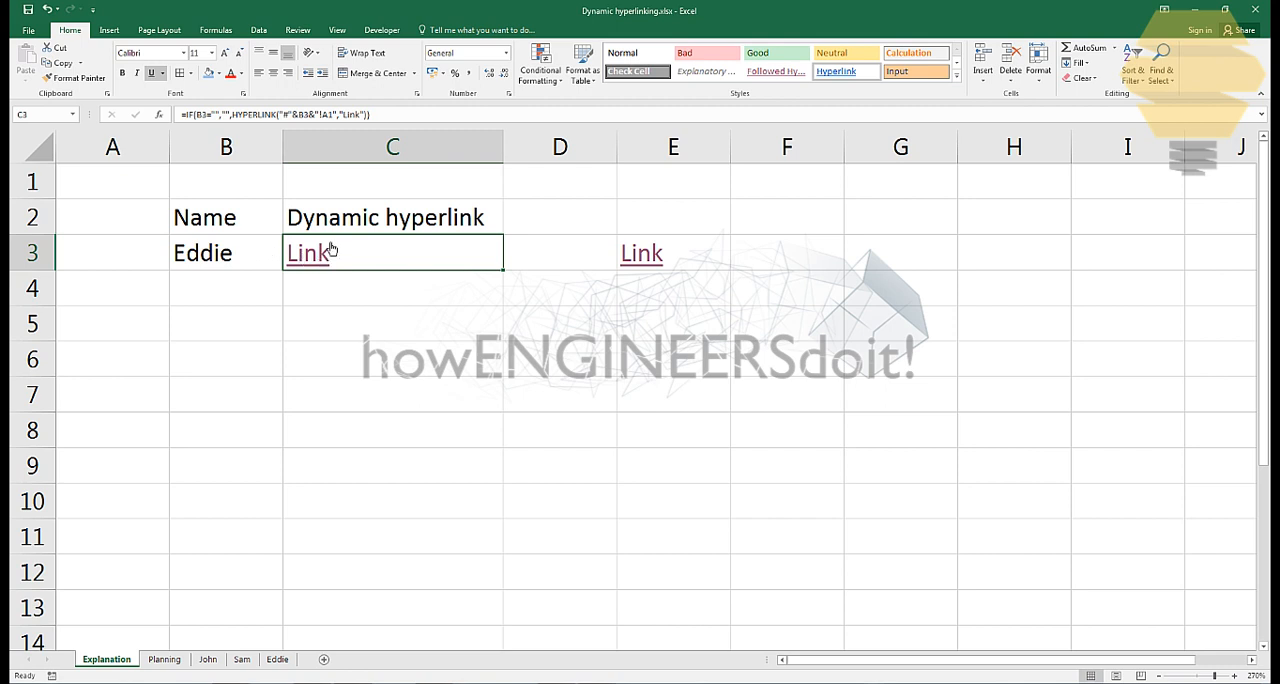
pyautogui.click(286, 268)
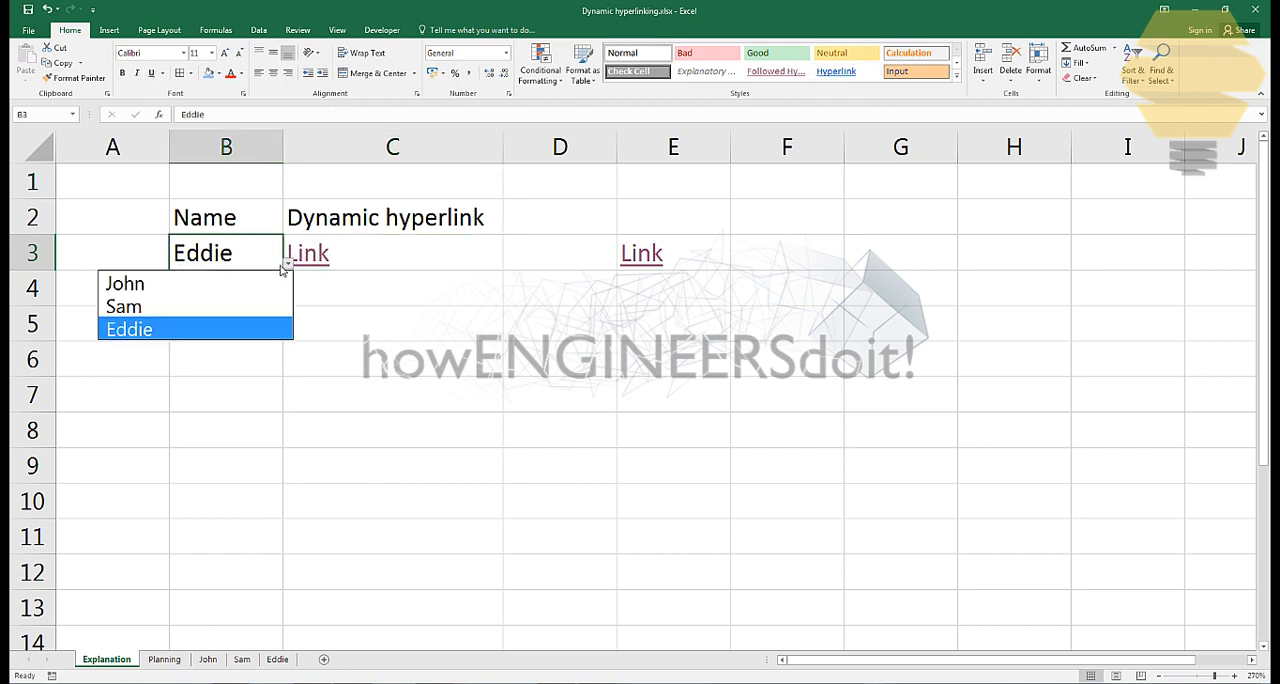
pyautogui.moveTo(124, 284)
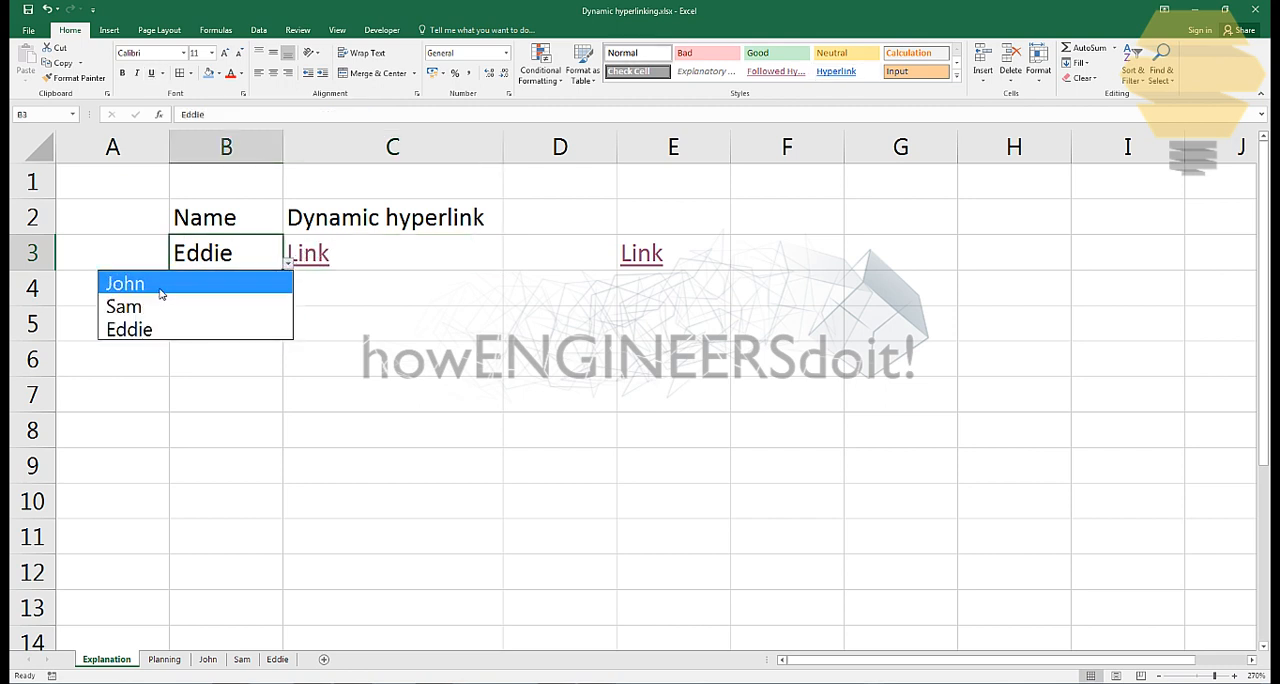
pyautogui.click(124, 306)
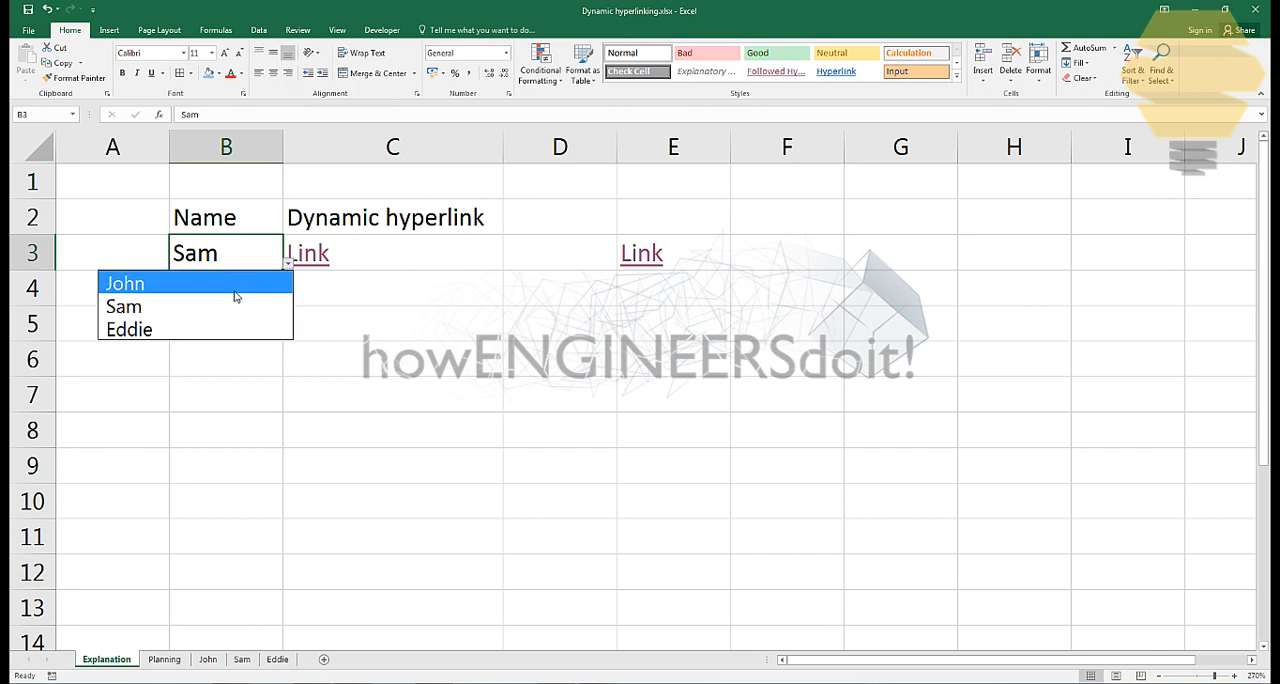
pyautogui.click(276, 660)
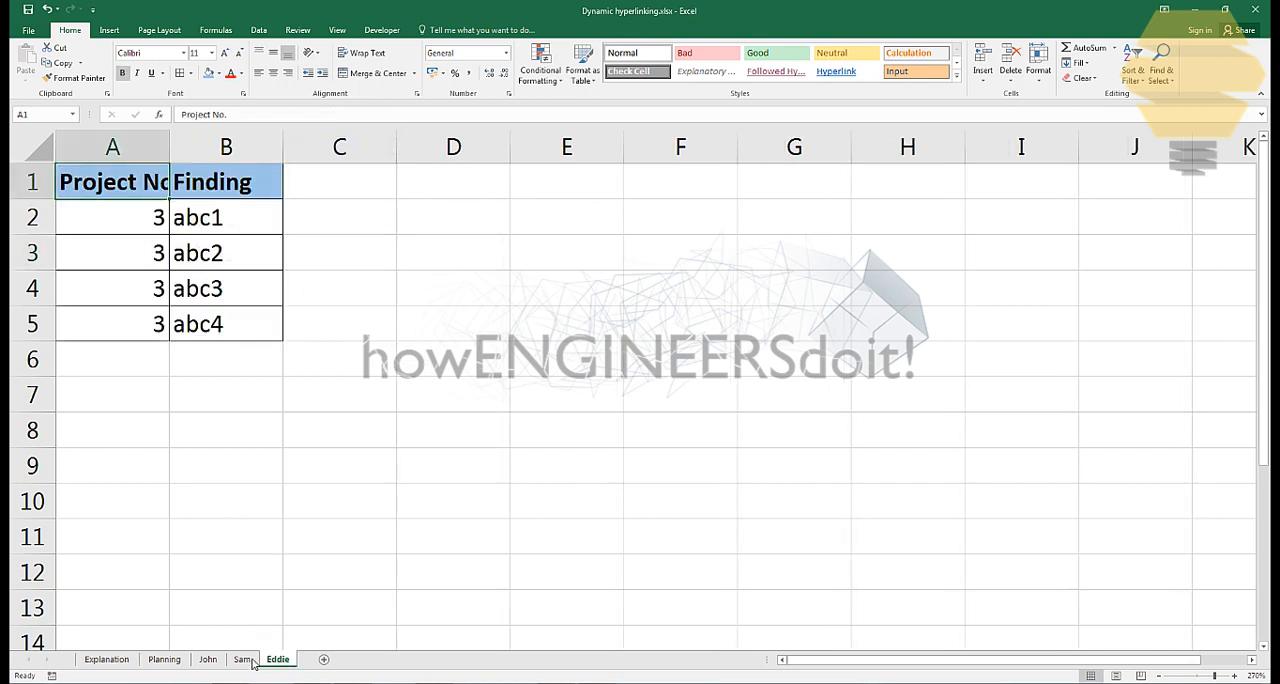
pyautogui.click(106, 660)
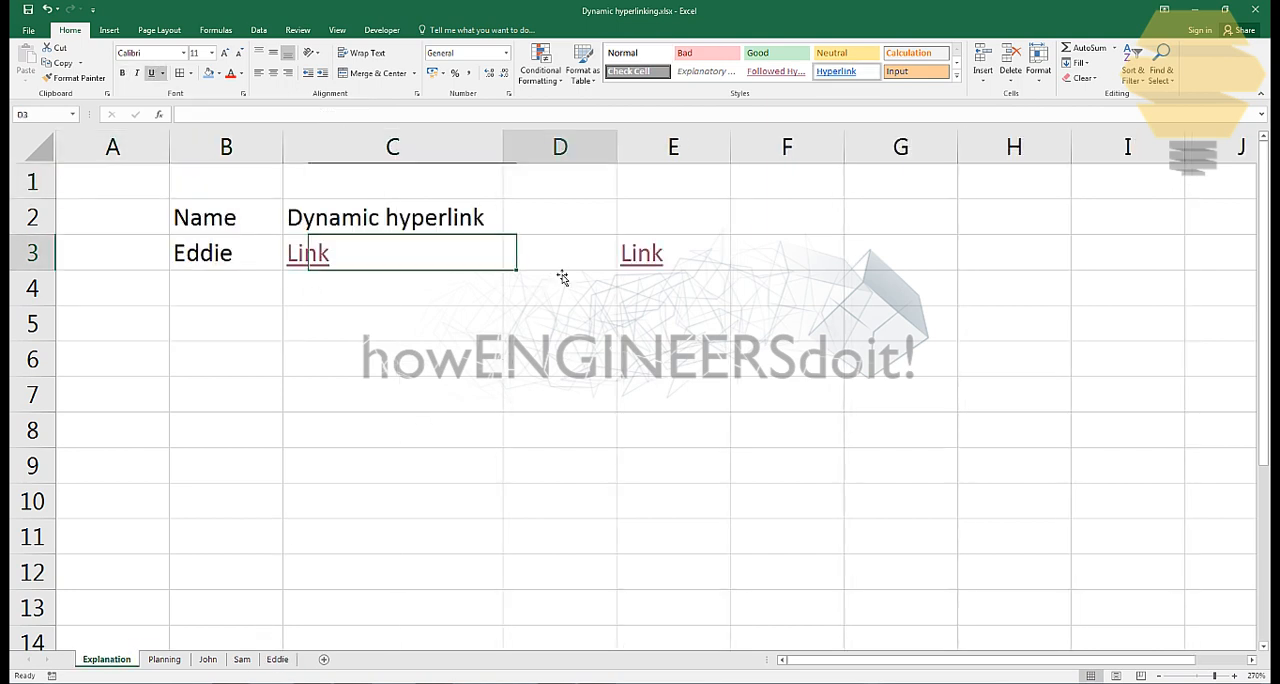
pyautogui.click(392, 252)
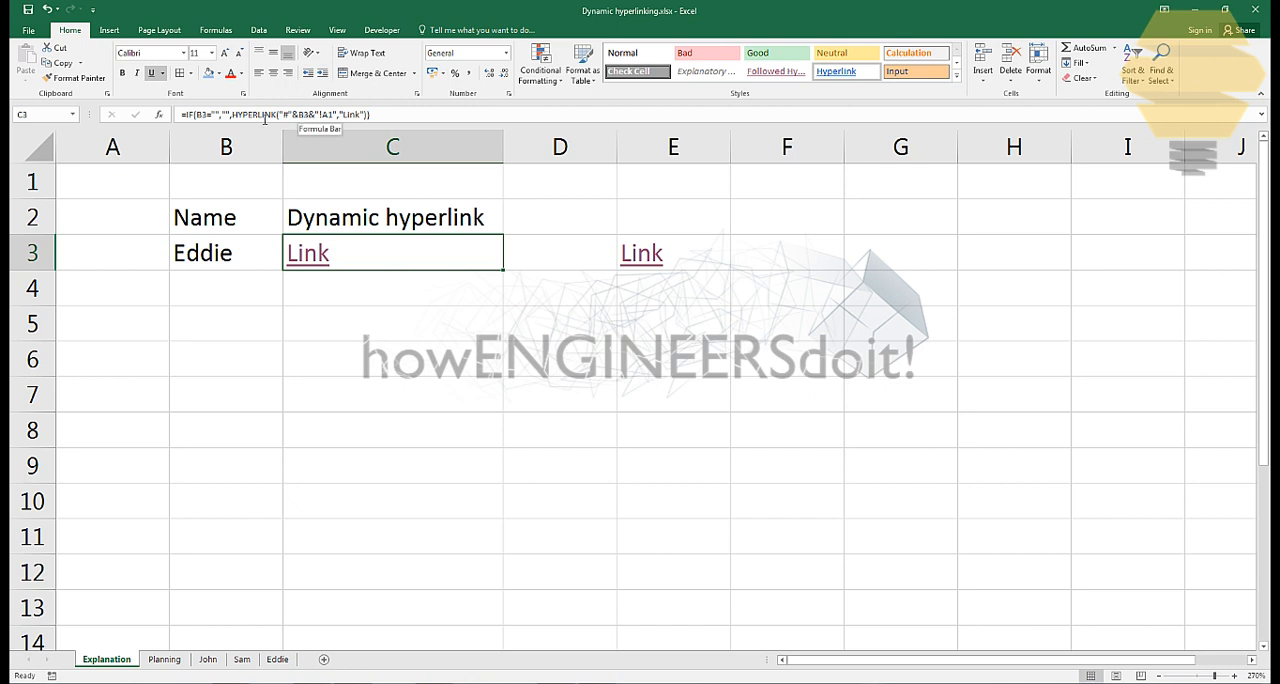
# In D3 start =HYPERLINK("#"& and reference the name cell B3.
pyautogui.click(558, 252)
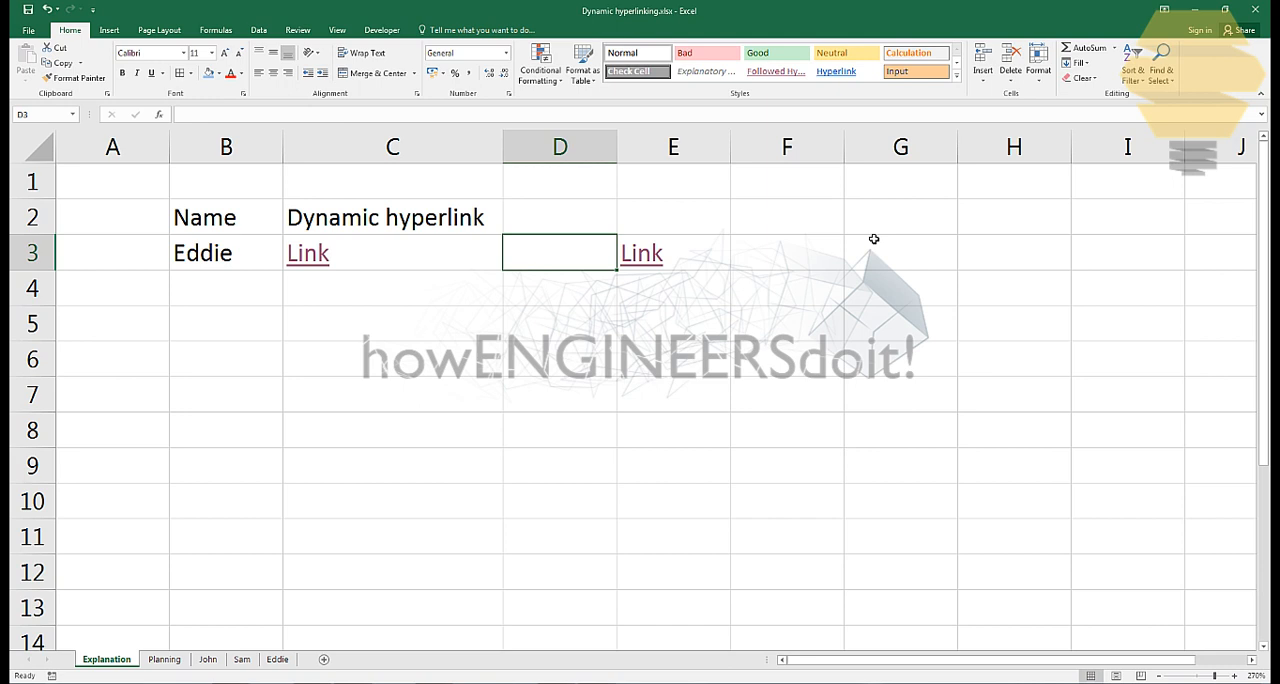
pyautogui.write('=hyp')
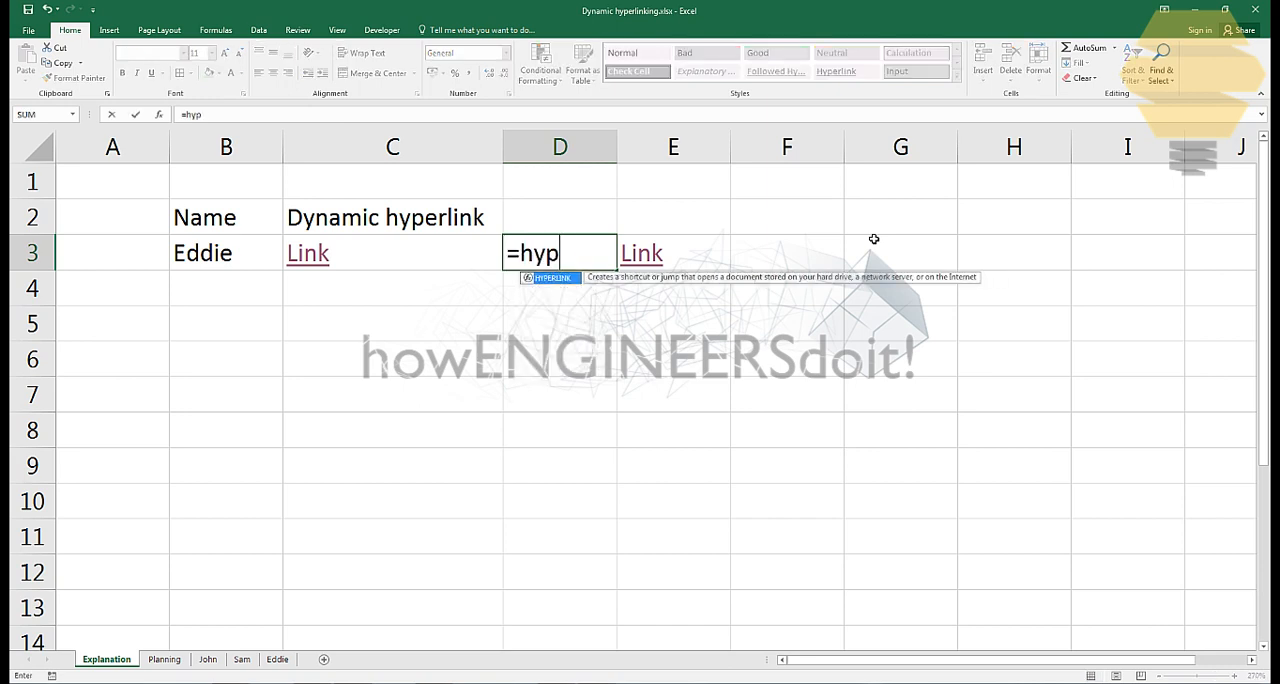
pyautogui.write('erlink')
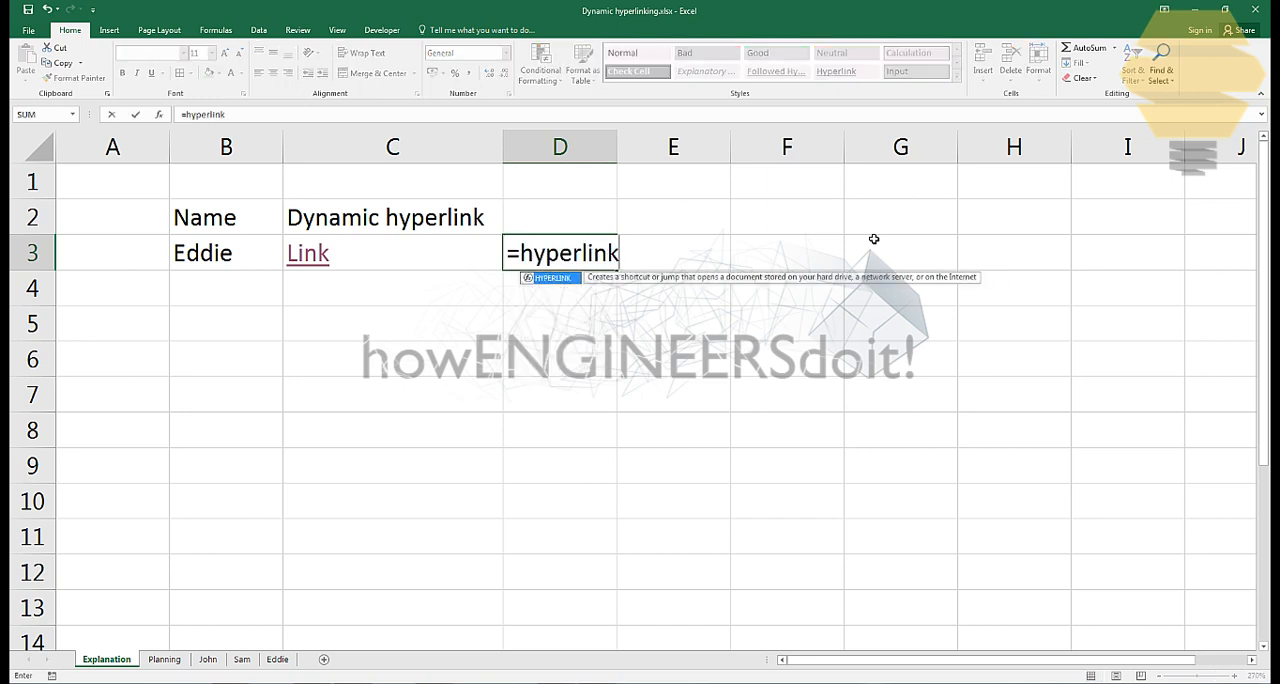
pyautogui.write('(')
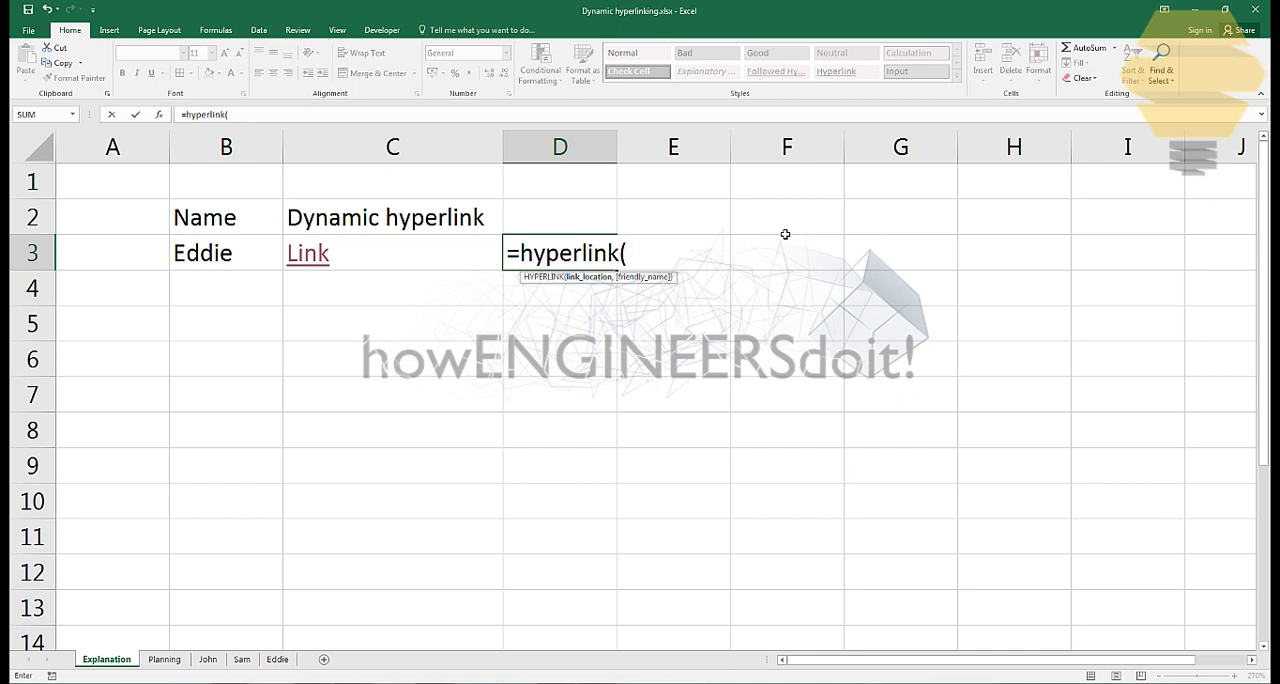
pyautogui.write('"#')
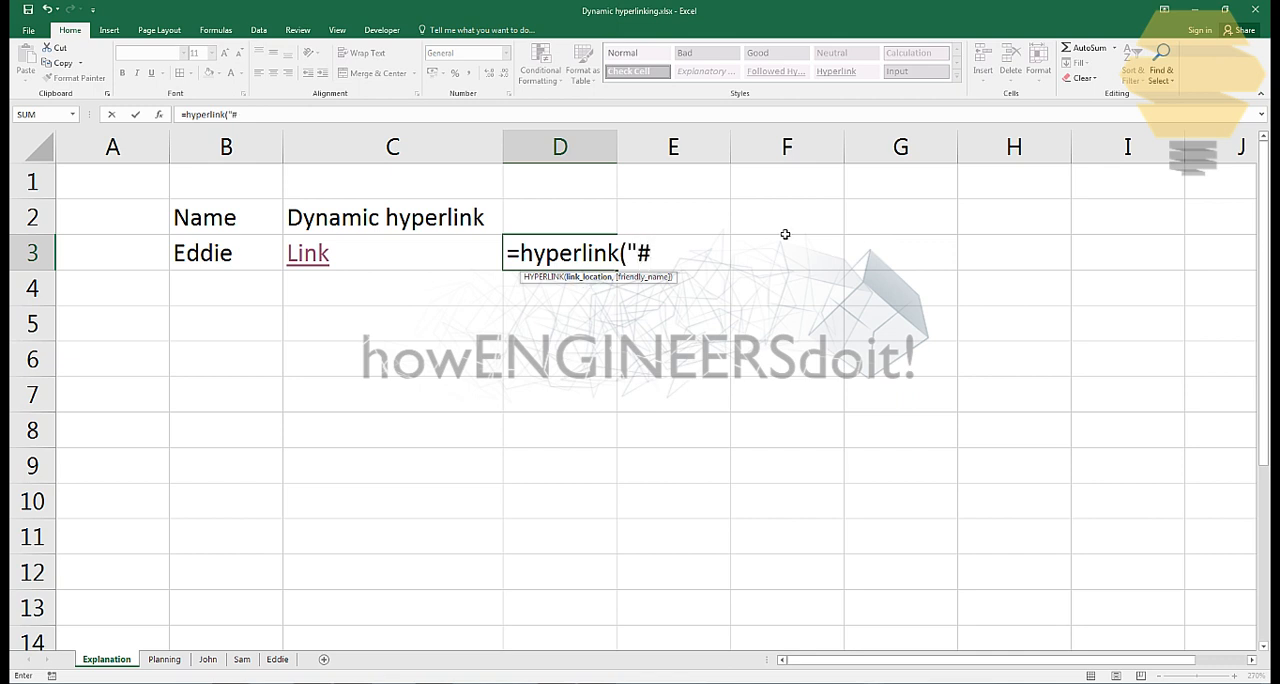
pyautogui.write('"')
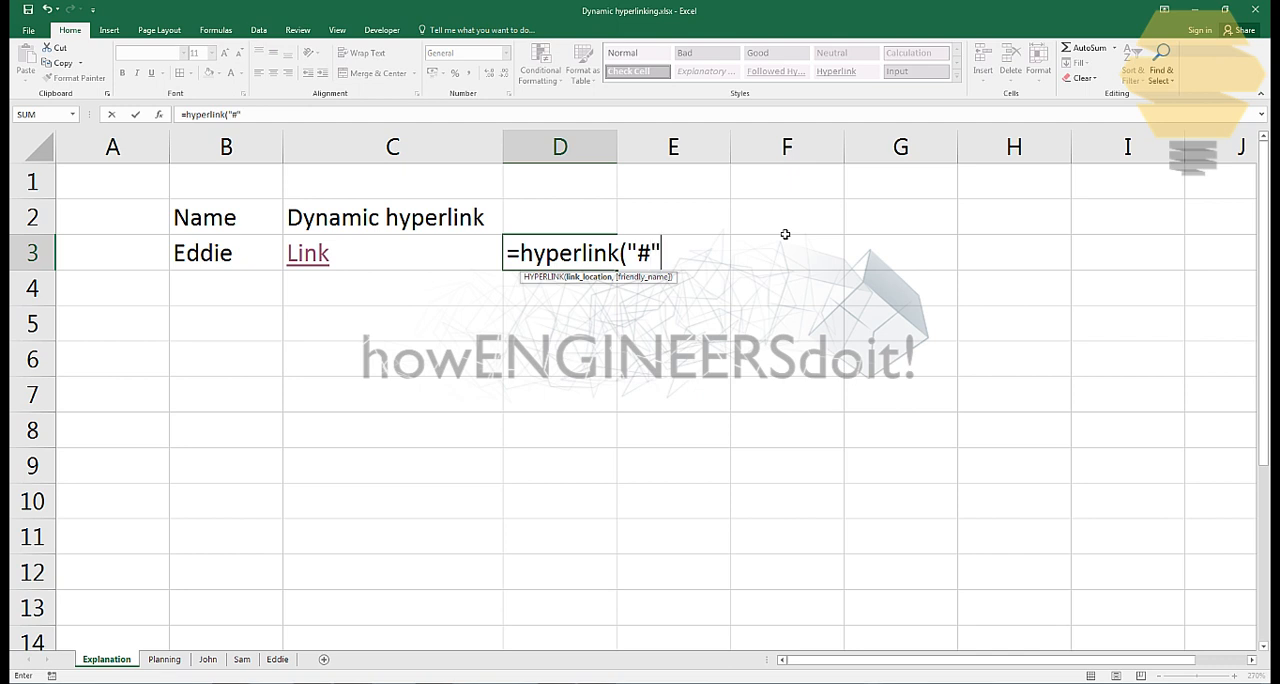
pyautogui.write('&')
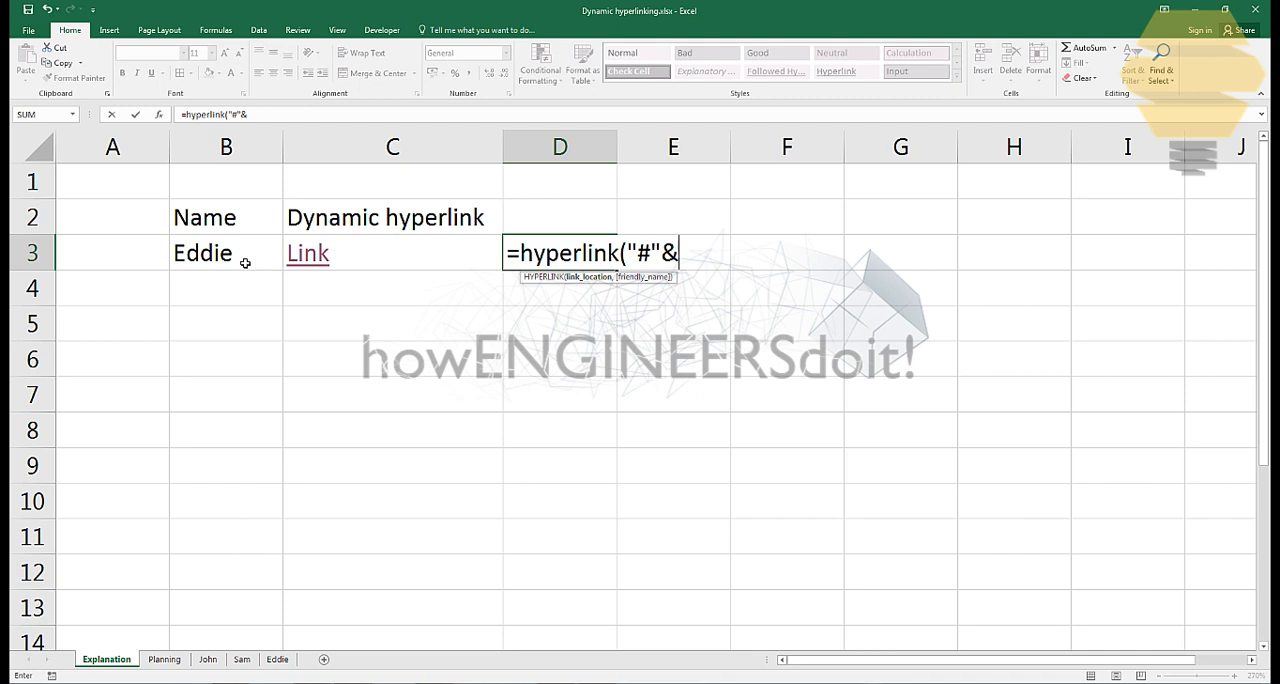
pyautogui.click(224, 252)
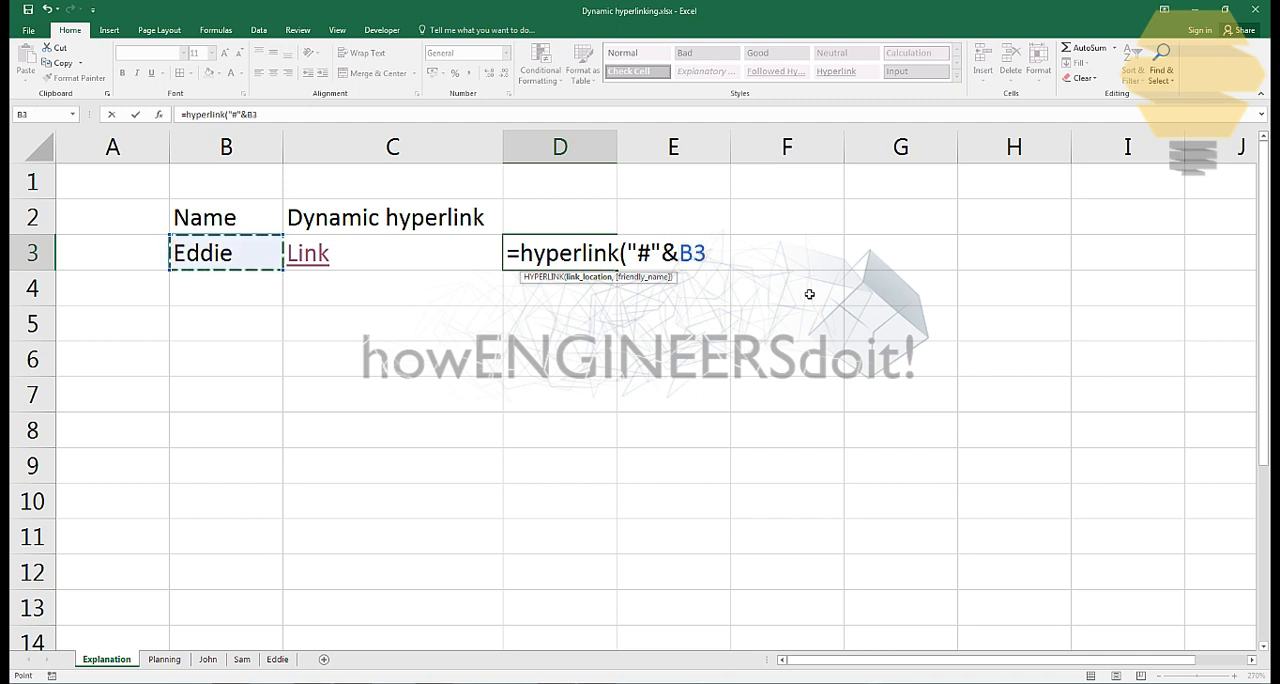
# Finish the formula as &"!A1","Link" so the link targets A1 on B3's sheet.
pyautogui.write('&"')
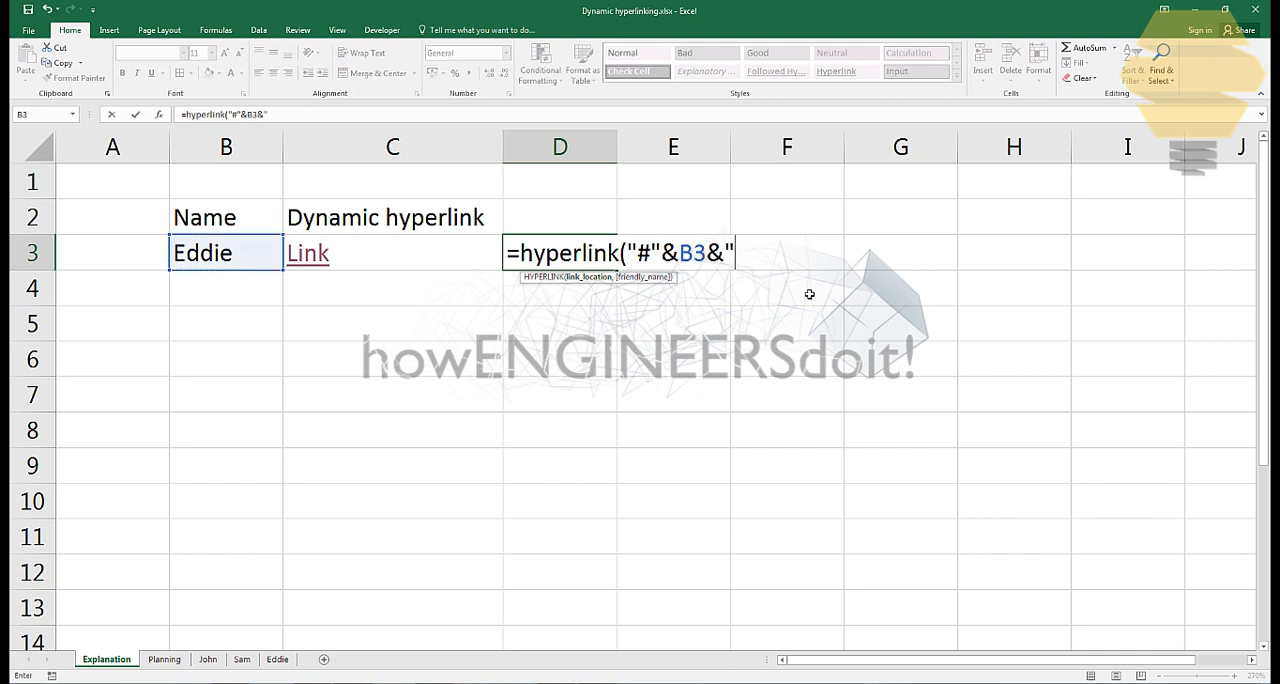
pyautogui.write('!')
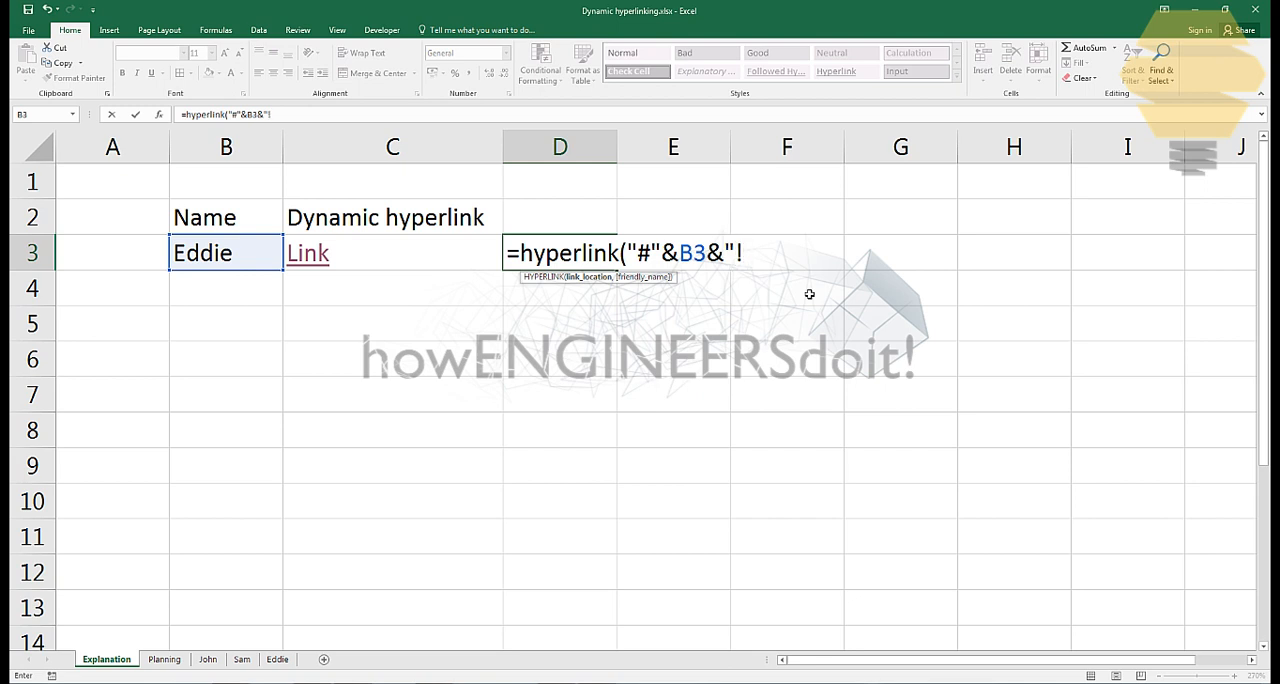
pyautogui.write('A1')
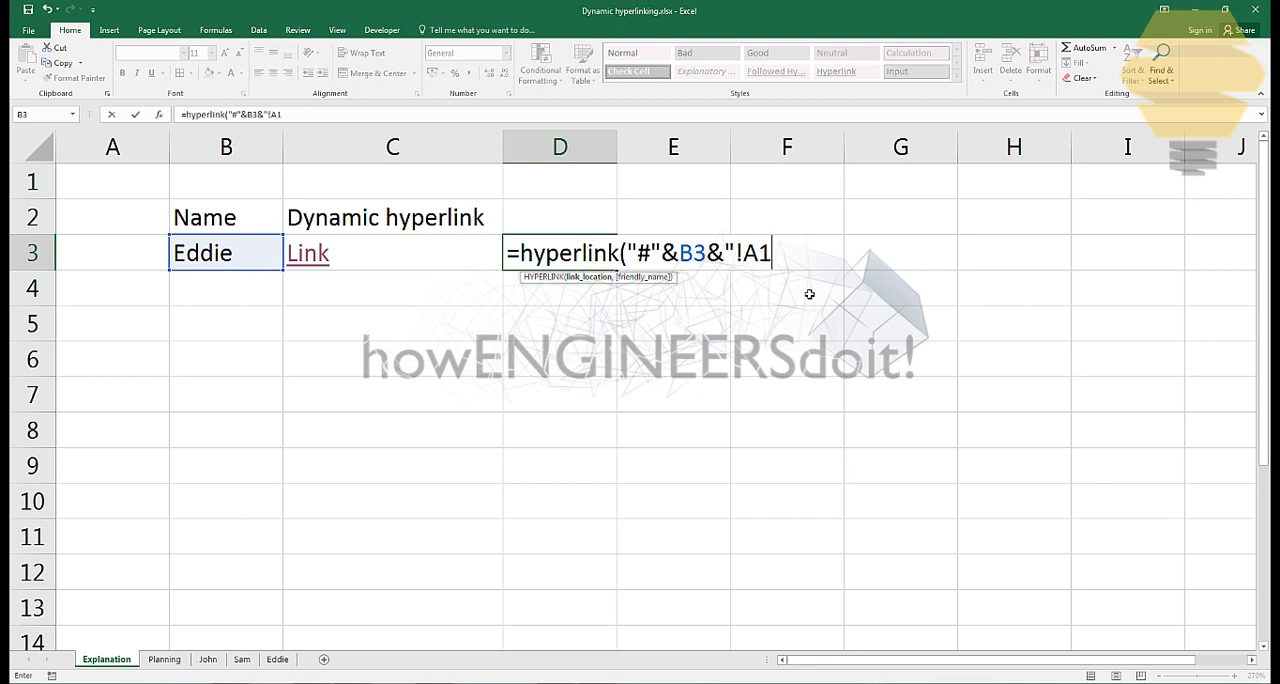
pyautogui.write('",')
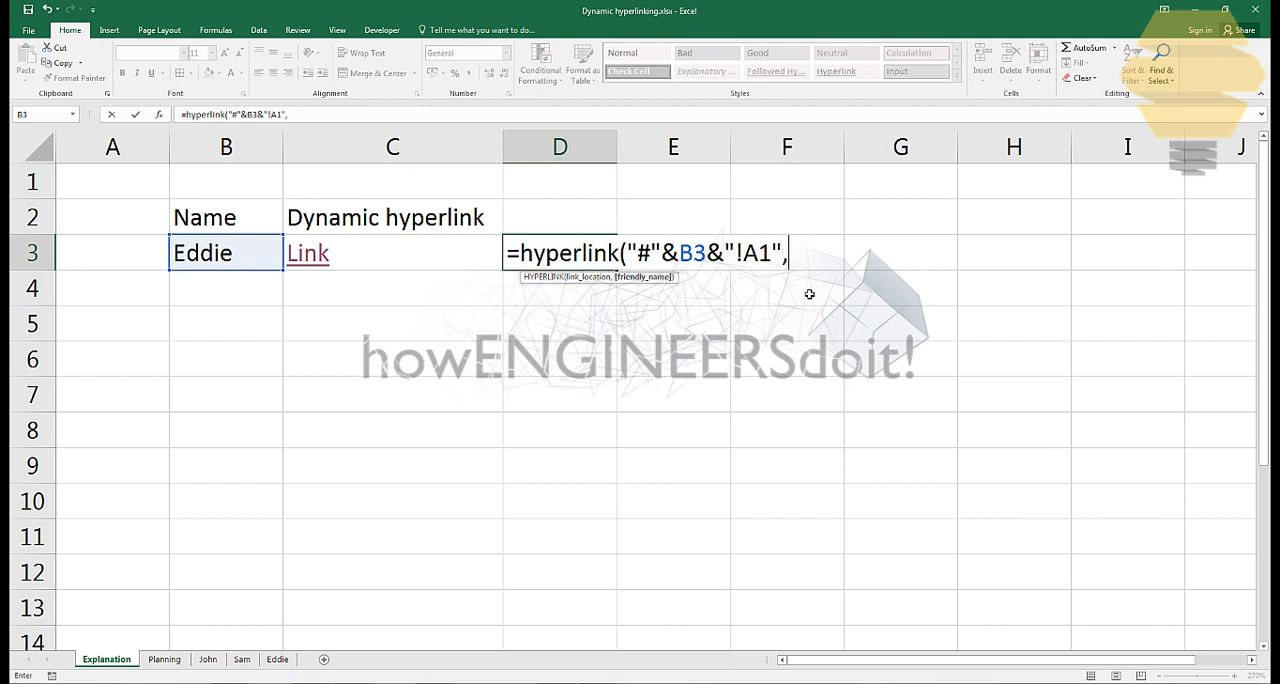
pyautogui.write('"')
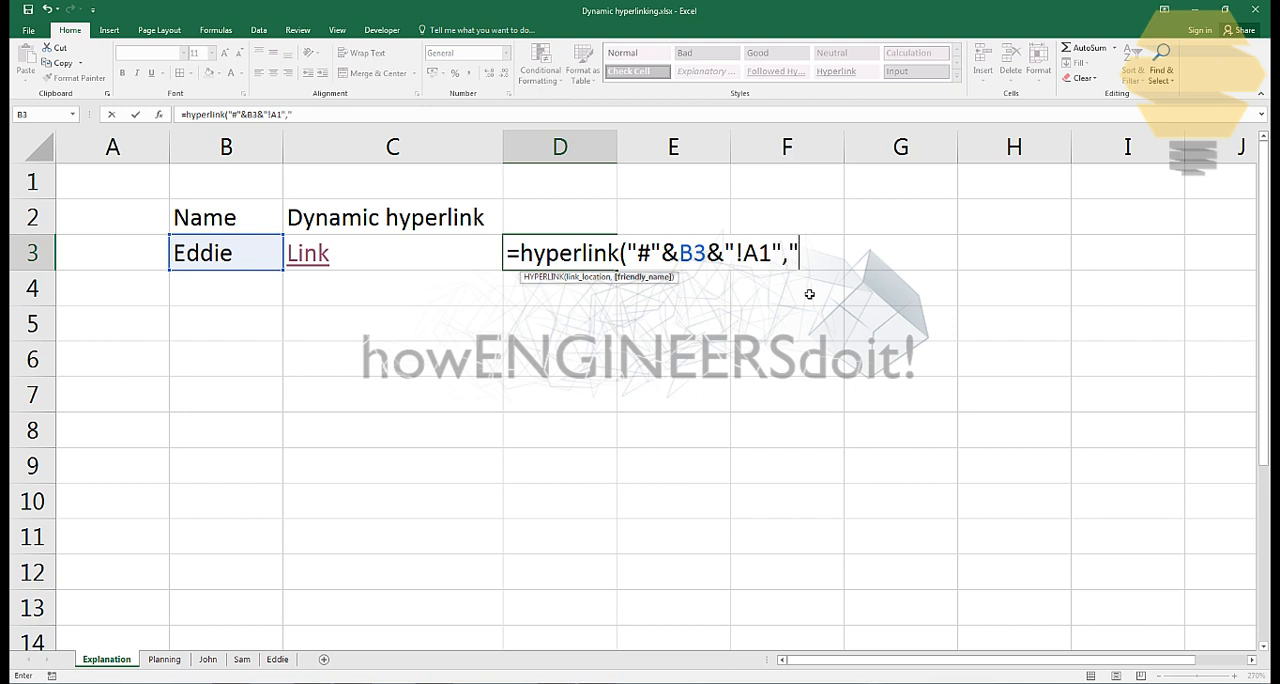
pyautogui.write('Link"')
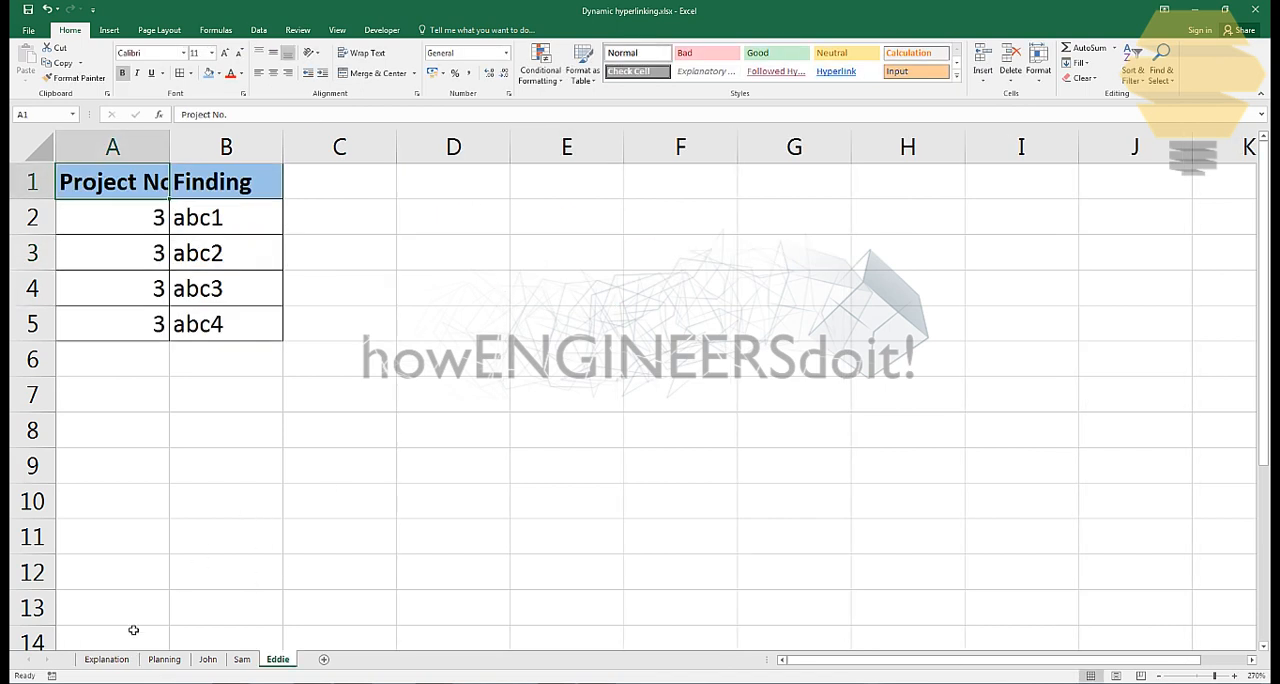
# Return to the Explanation sheet and select D3 to review the finished dynamic Link formula.
pyautogui.click(104, 660)
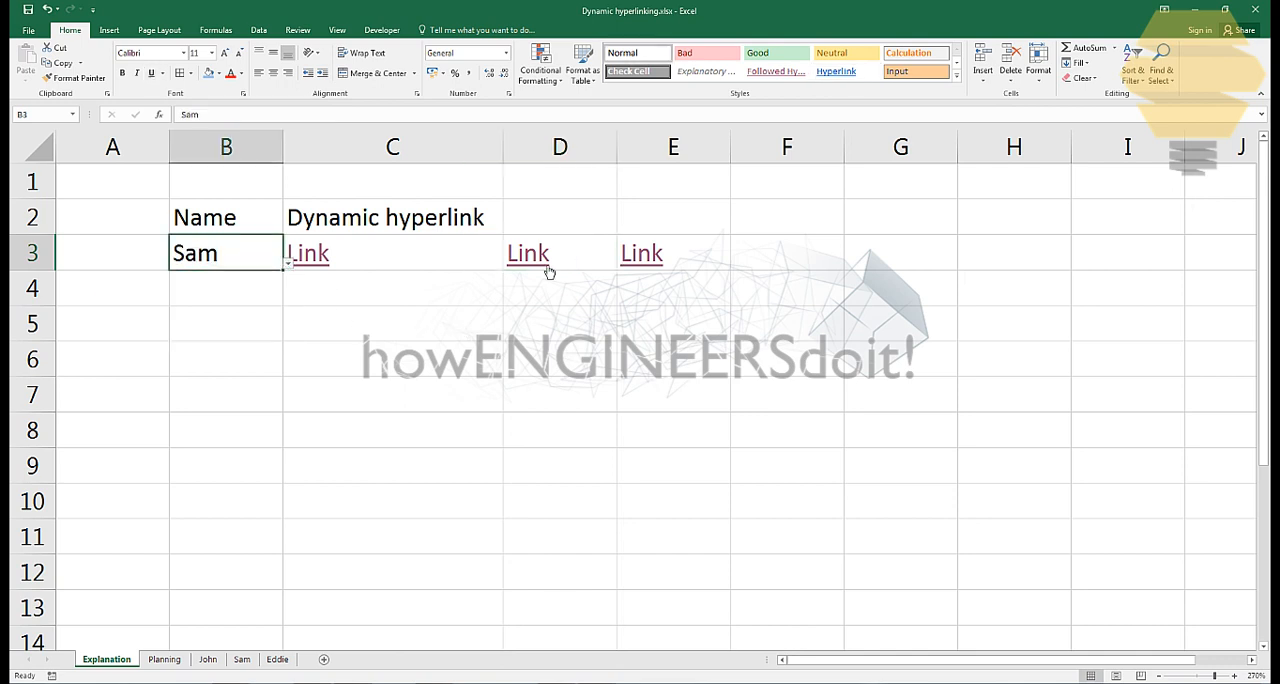
pyautogui.click(558, 252)
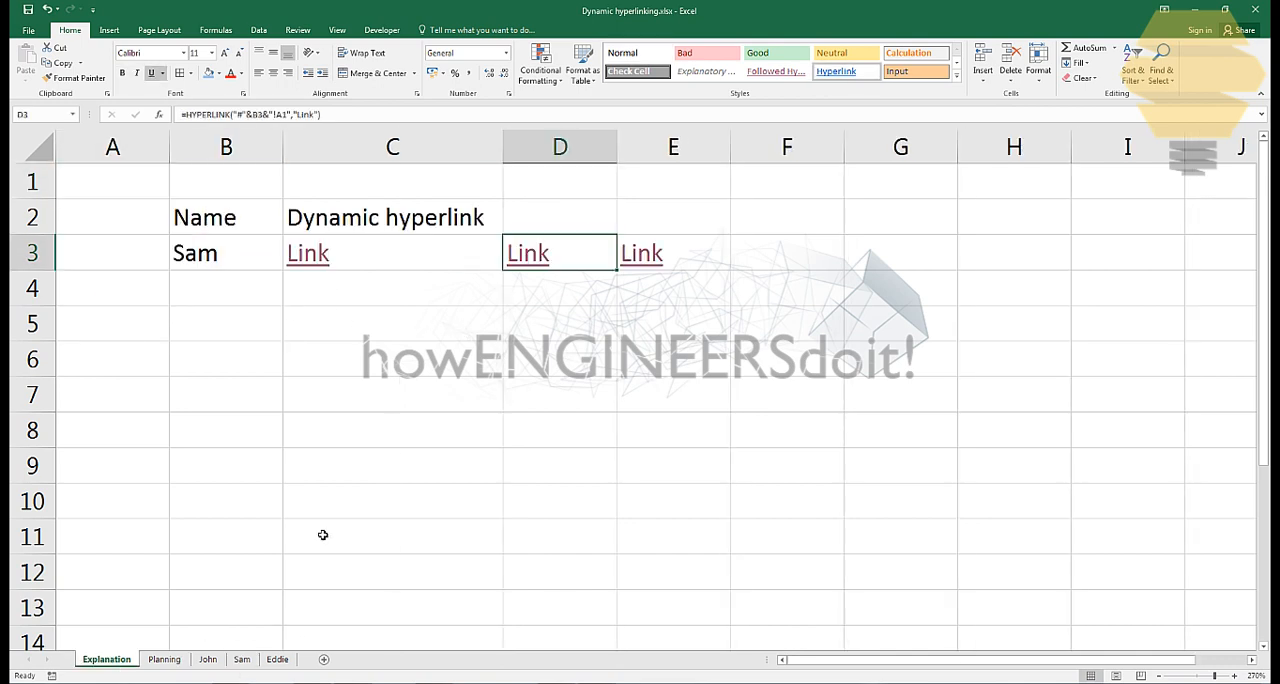